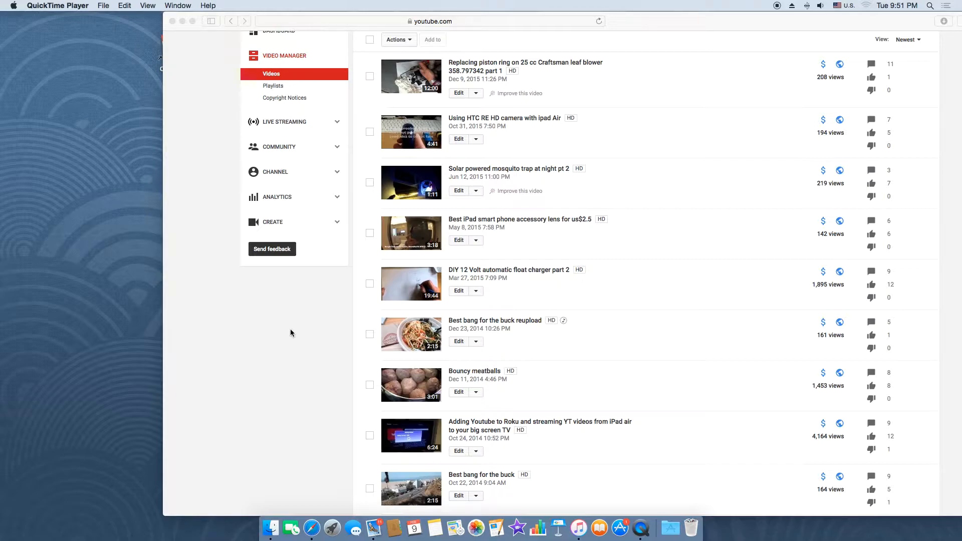
pyautogui.moveTo(336, 383)
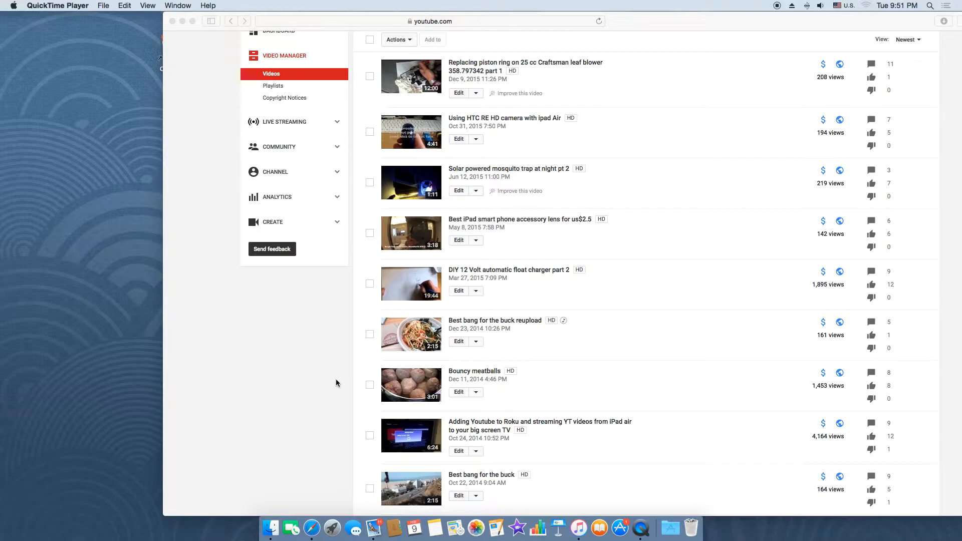
pyautogui.moveTo(342, 458)
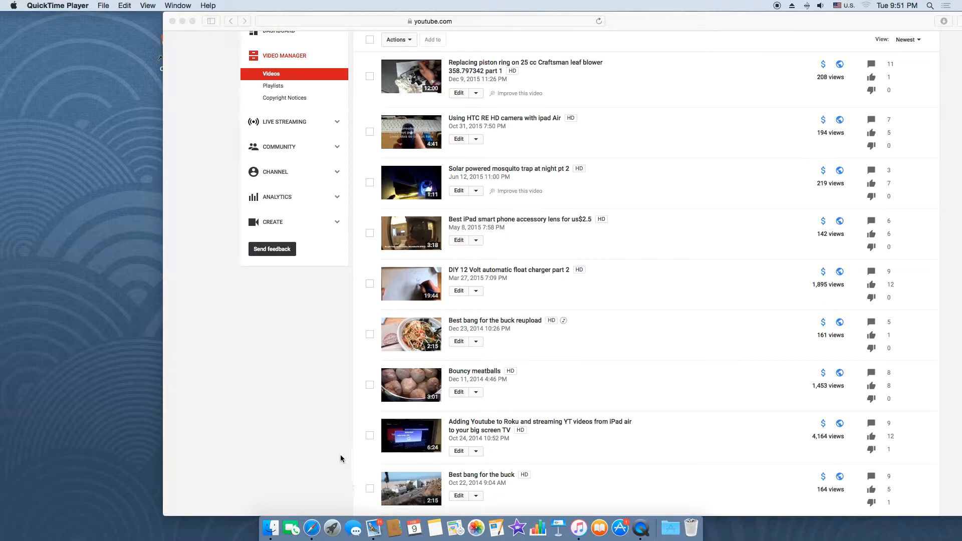
pyautogui.moveTo(320, 482)
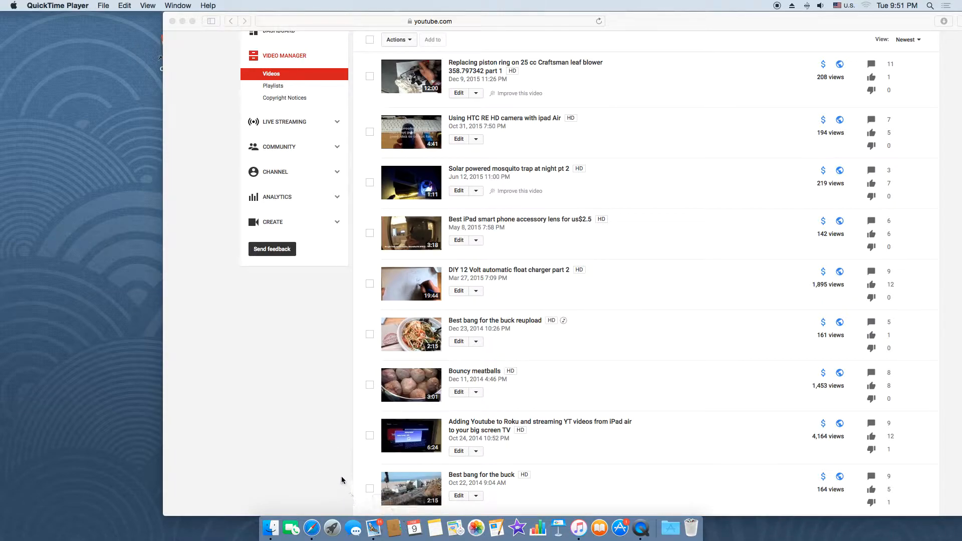
pyautogui.moveTo(336, 467)
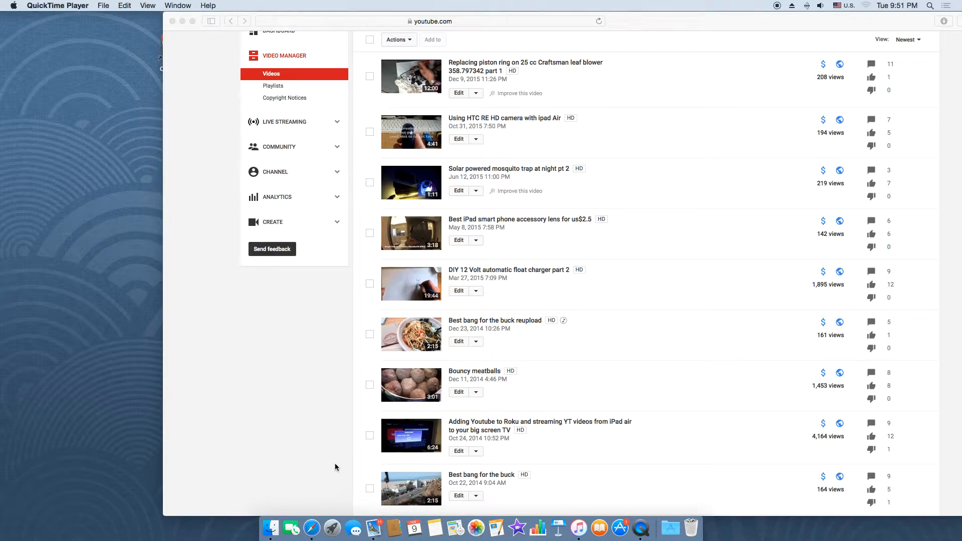
pyautogui.moveTo(459, 497)
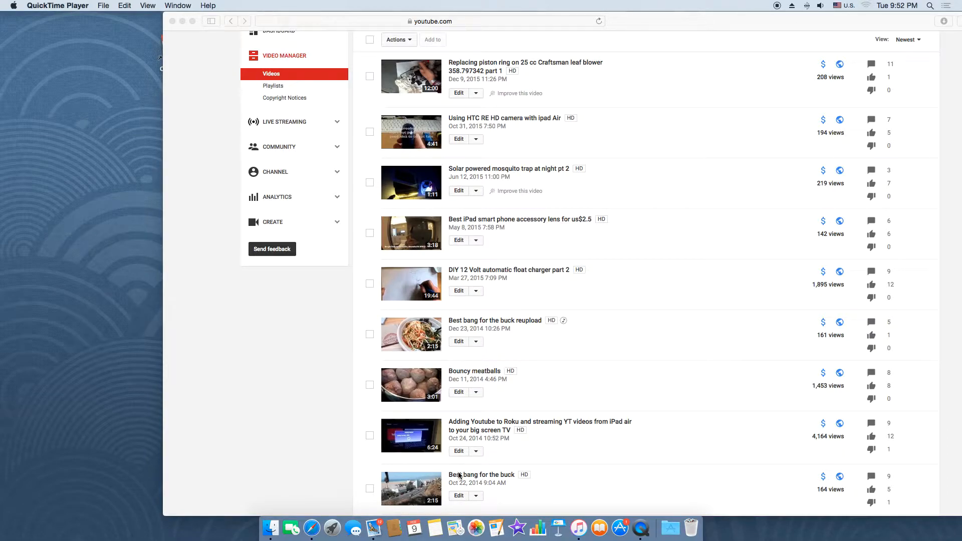
pyautogui.moveTo(460, 503)
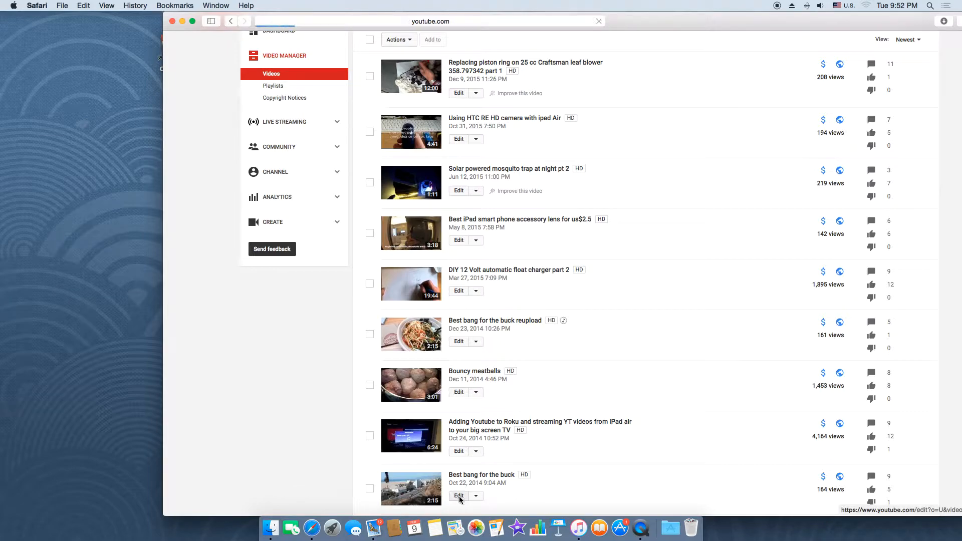
# Open the Audio tab of the 'Best bang for the buck' video editor.
pyautogui.click(458, 496)
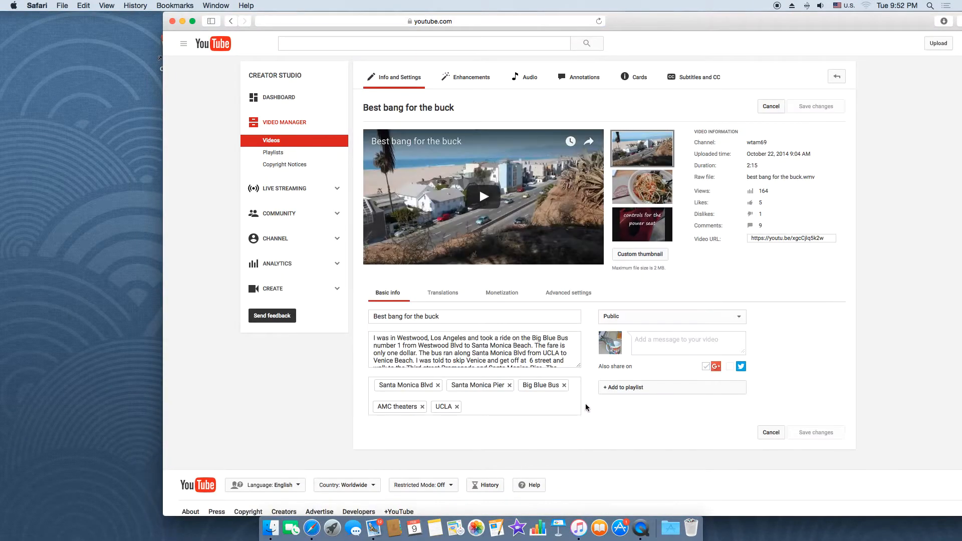
pyautogui.moveTo(532, 90)
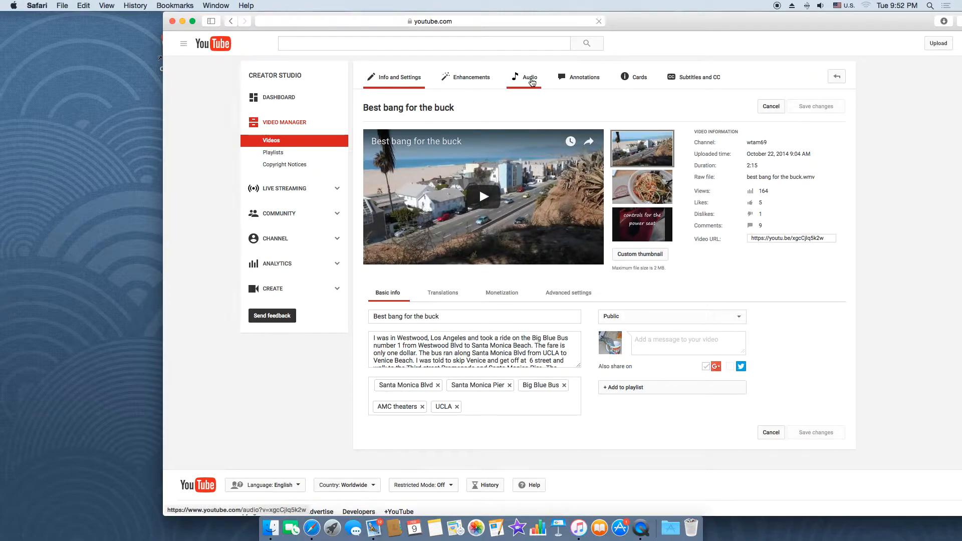
pyautogui.click(529, 77)
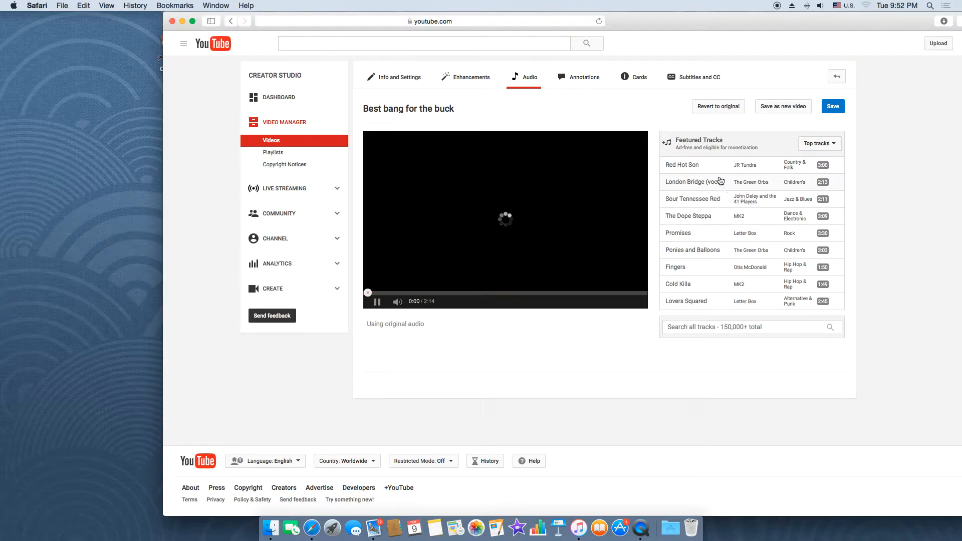
# Preview the video with Promises from Top tracks, then apply The Dope Steppa by MK2 and pause.
pyautogui.click(376, 302)
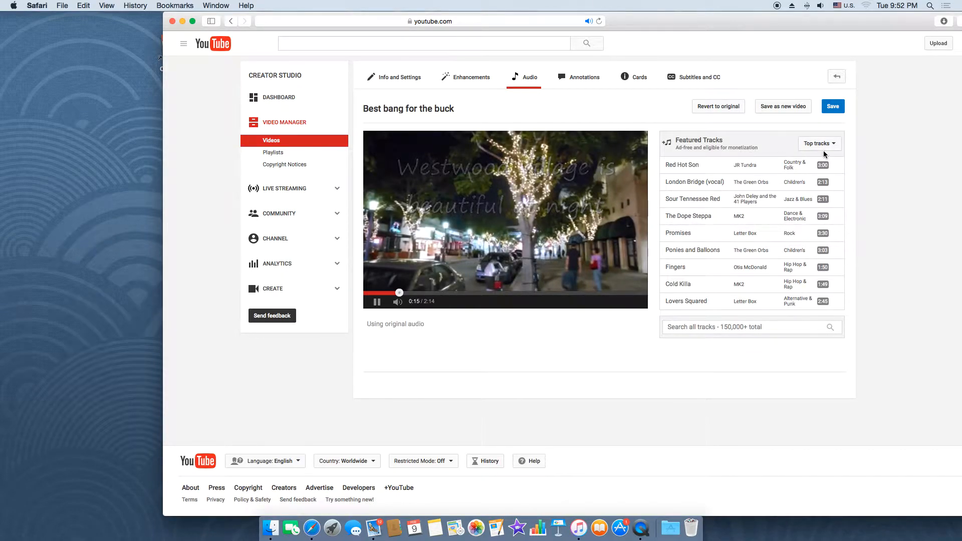
pyautogui.click(819, 144)
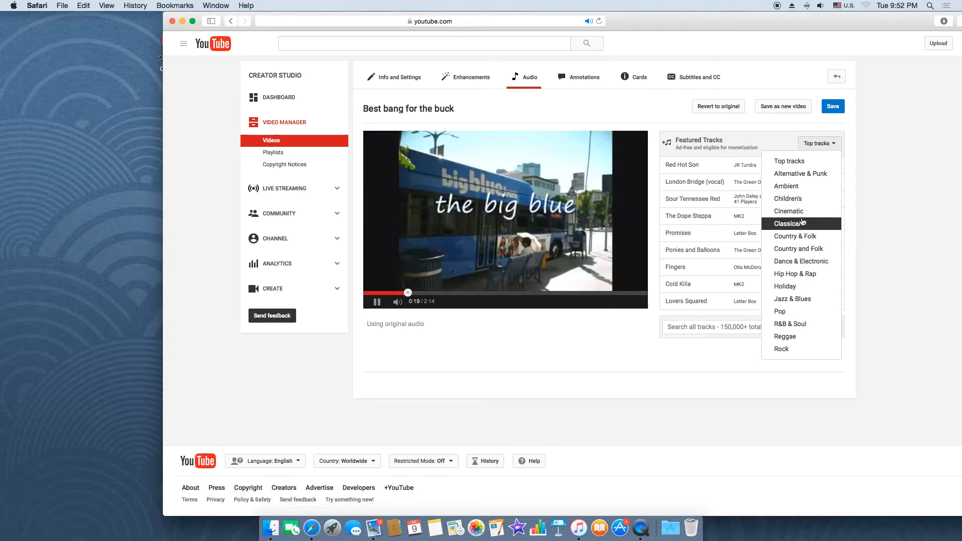
pyautogui.moveTo(743, 245)
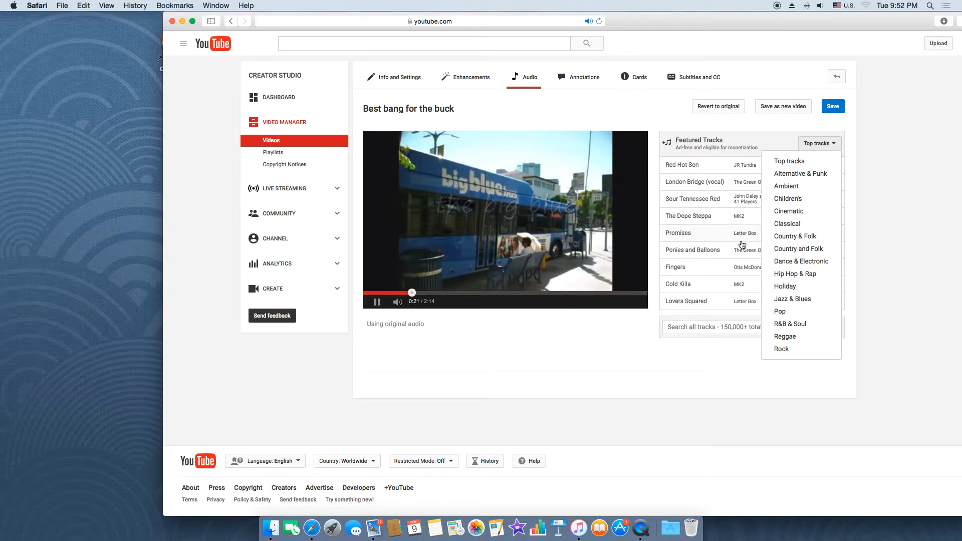
pyautogui.moveTo(678, 237)
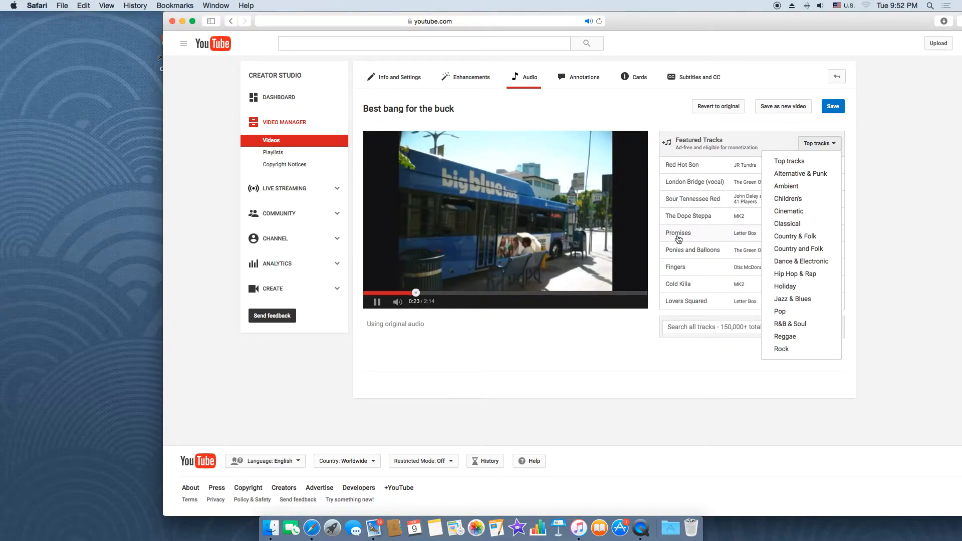
pyautogui.click(678, 235)
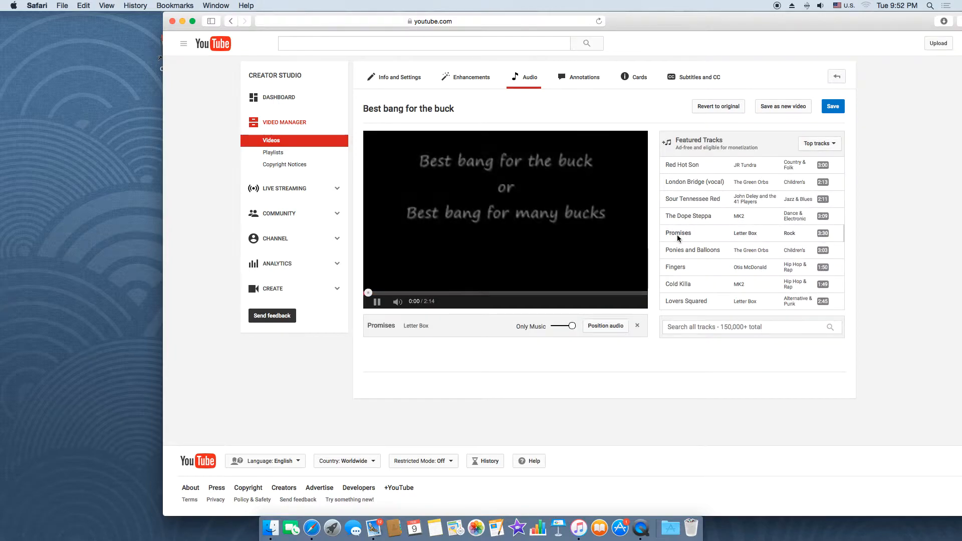
pyautogui.click(377, 301)
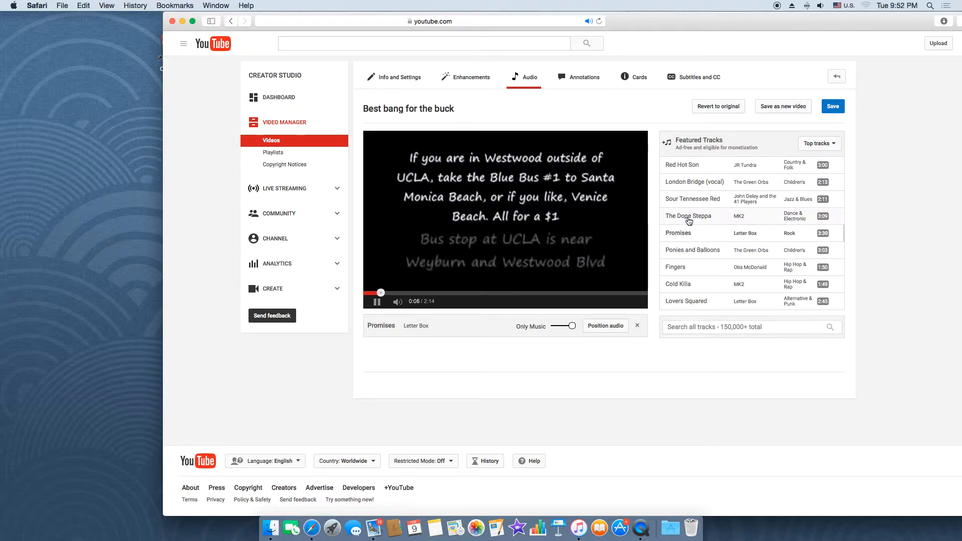
pyautogui.click(687, 216)
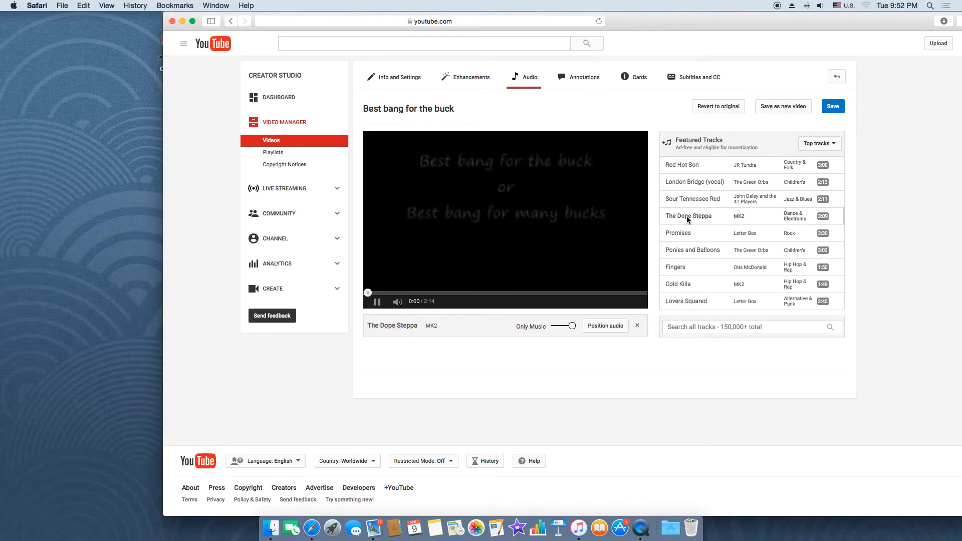
pyautogui.click(376, 302)
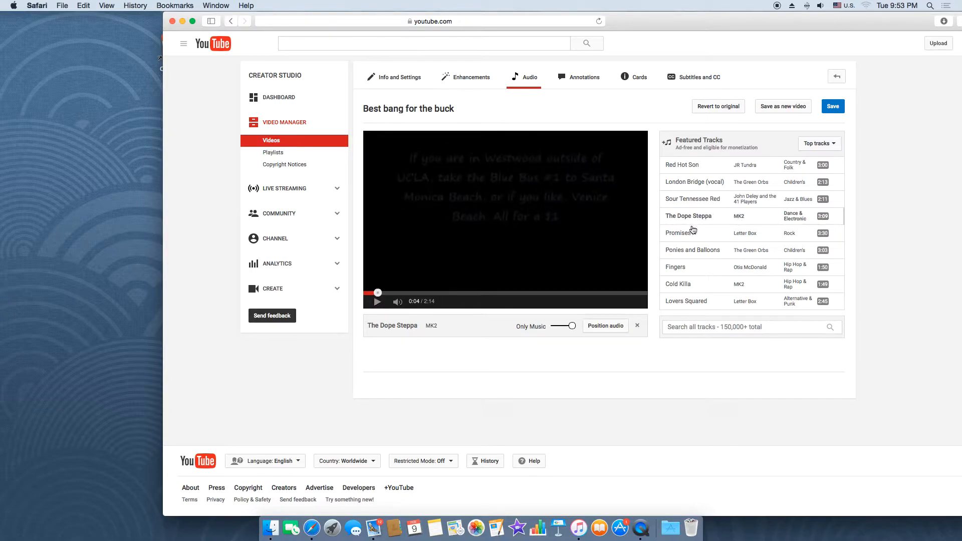
pyautogui.moveTo(637, 241)
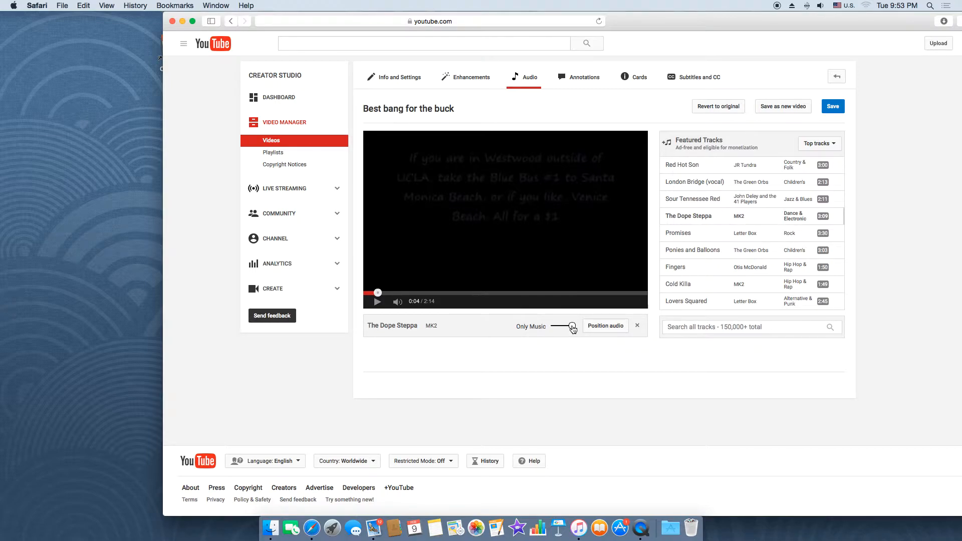
# Nudge The Dope Steppa's mix slider toward original audio, then back to Favor Music.
pyautogui.moveTo(572, 325); pyautogui.dragTo(561, 325)
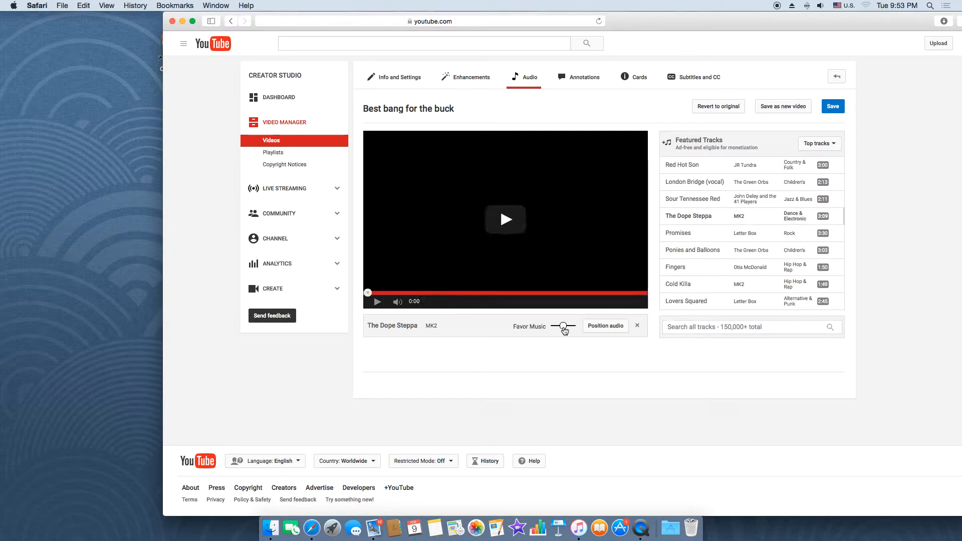
pyautogui.moveTo(563, 325); pyautogui.dragTo(557, 325)
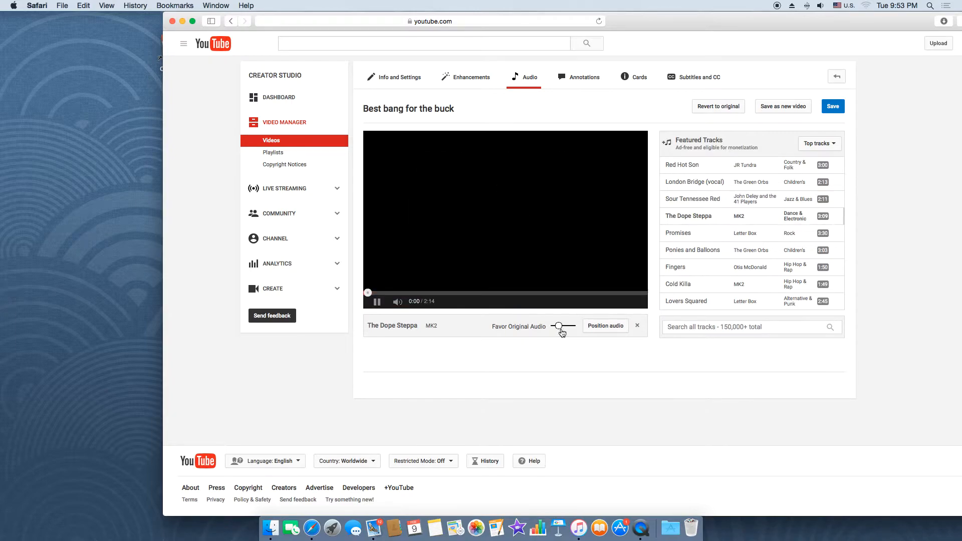
pyautogui.click(377, 301)
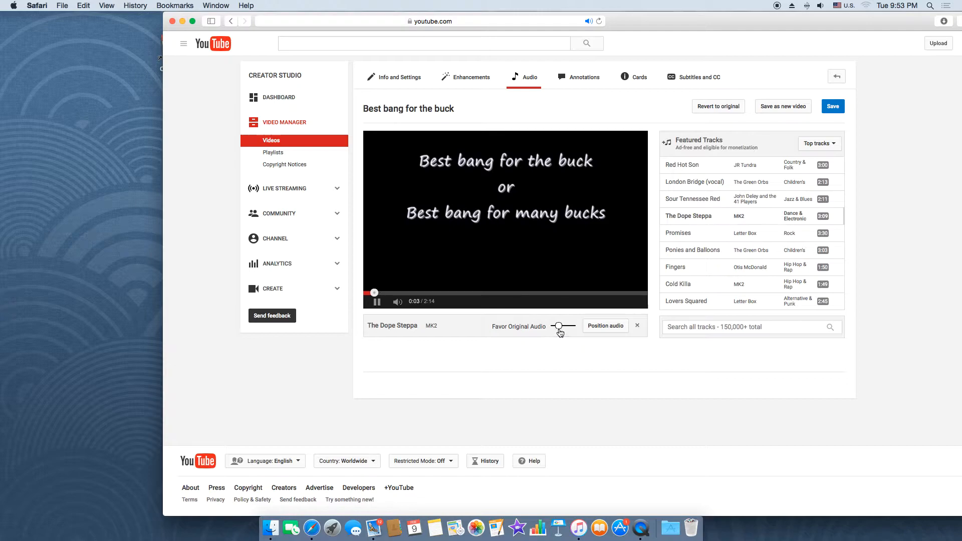
pyautogui.moveTo(557, 326); pyautogui.dragTo(562, 326)
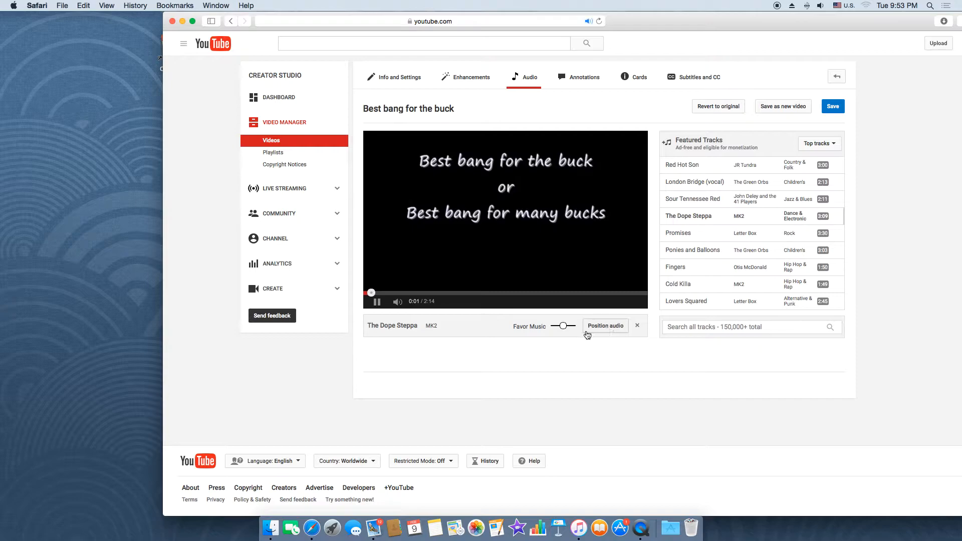
# Position The Dope Steppa on the video timeline, checking timing with a preview.
pyautogui.click(606, 326)
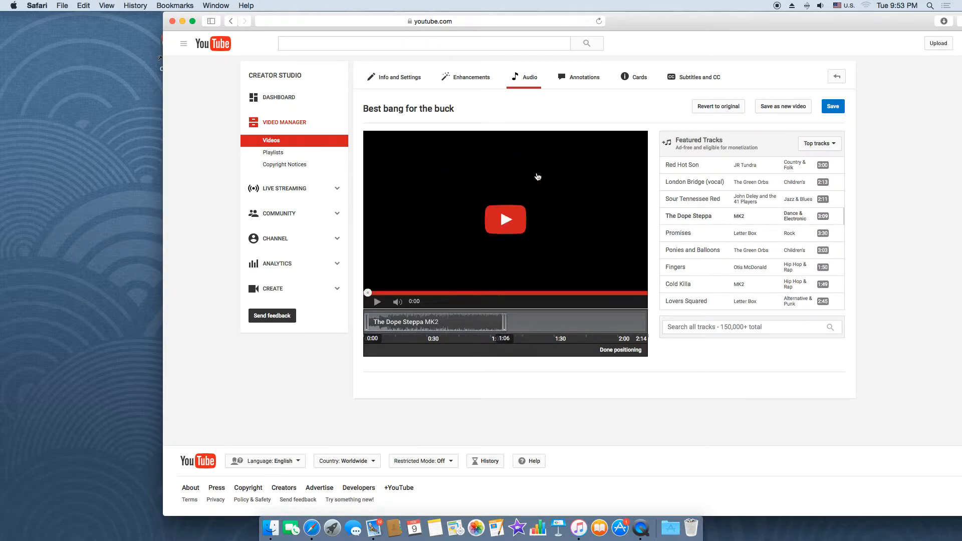
pyautogui.click(505, 219)
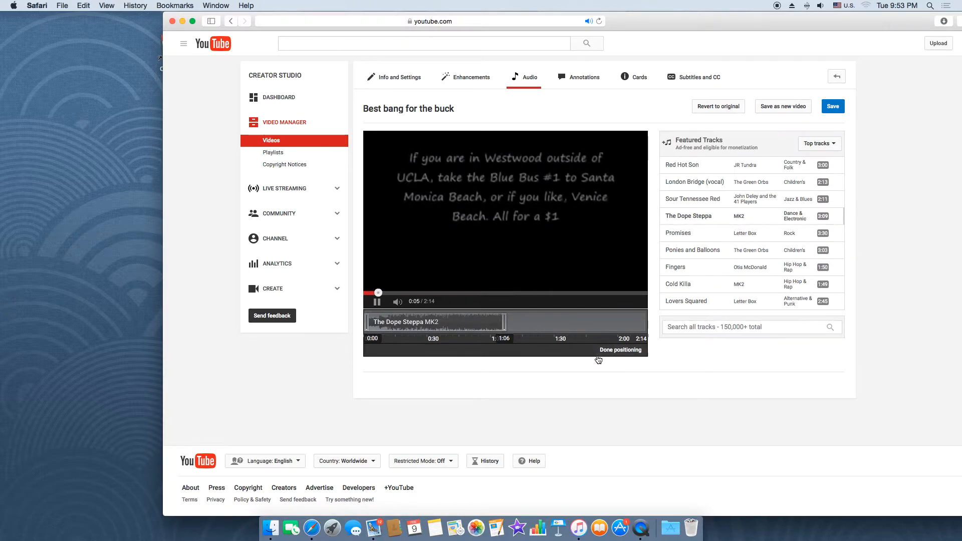
pyautogui.click(620, 349)
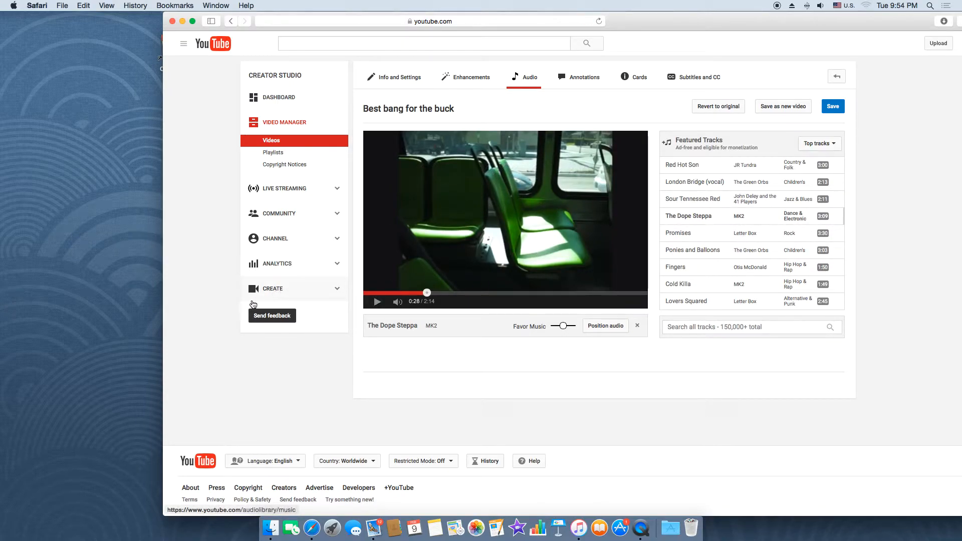
pyautogui.moveTo(282, 295)
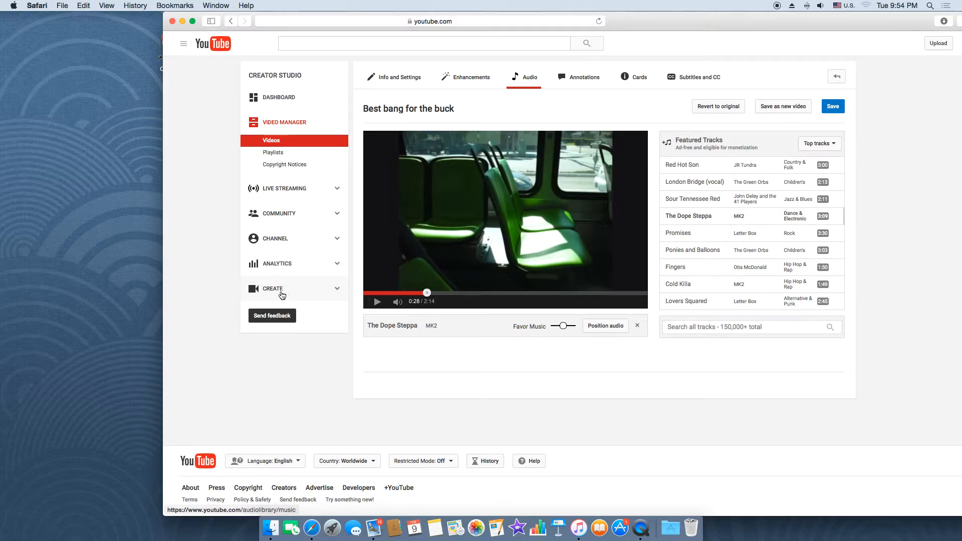
pyautogui.moveTo(263, 296)
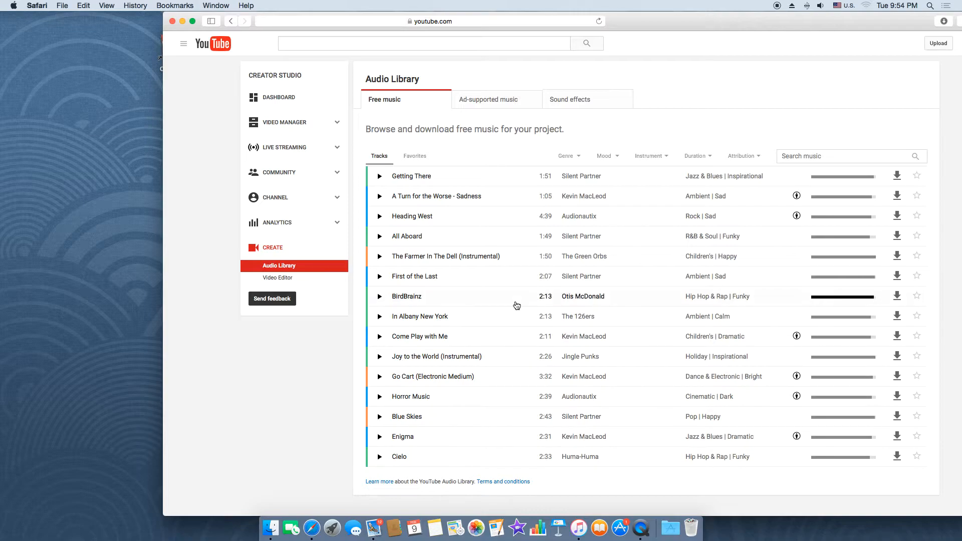
pyautogui.moveTo(491, 278)
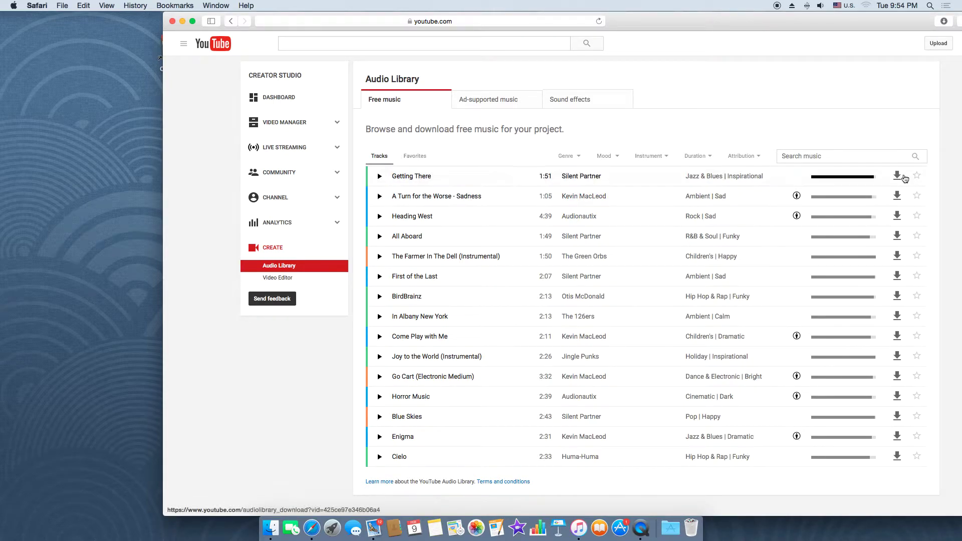
pyautogui.moveTo(896, 177)
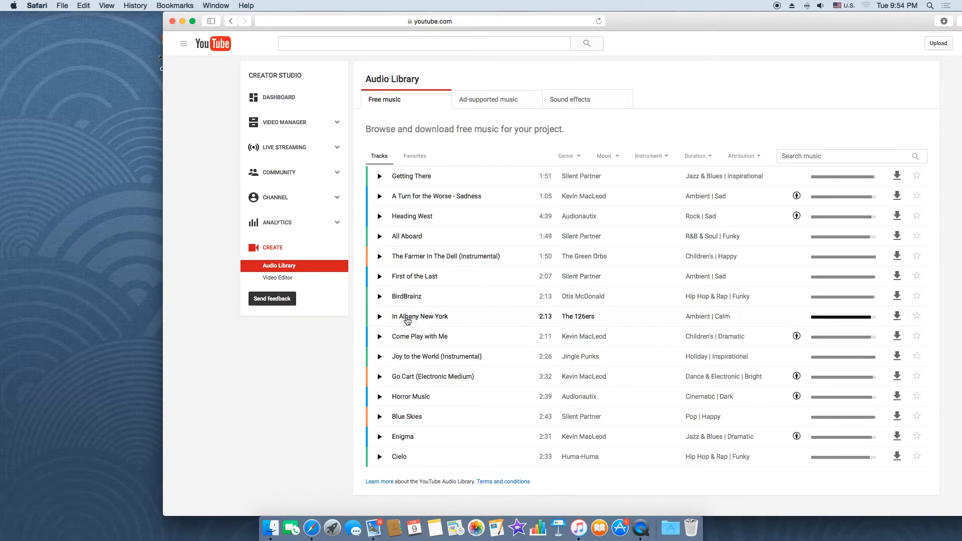
pyautogui.click(413, 343)
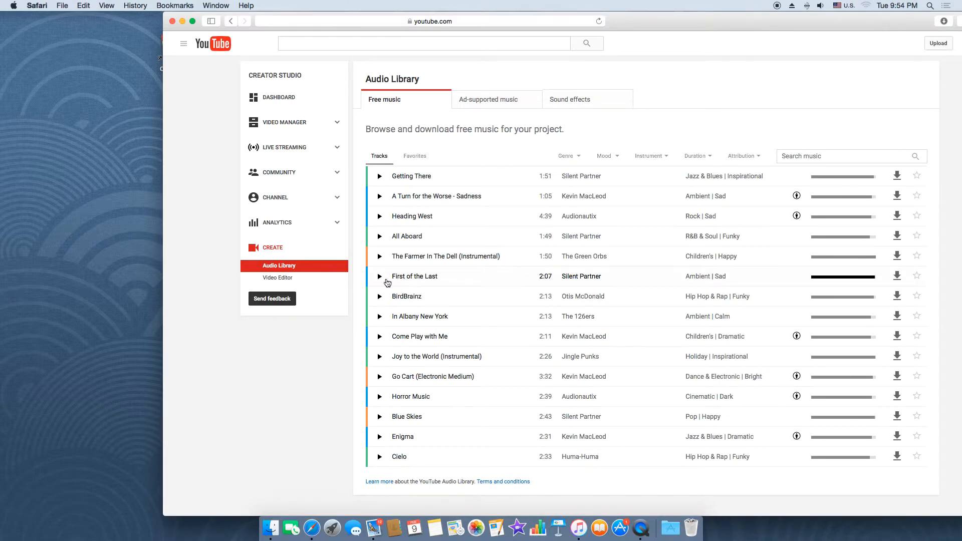
pyautogui.moveTo(407, 282)
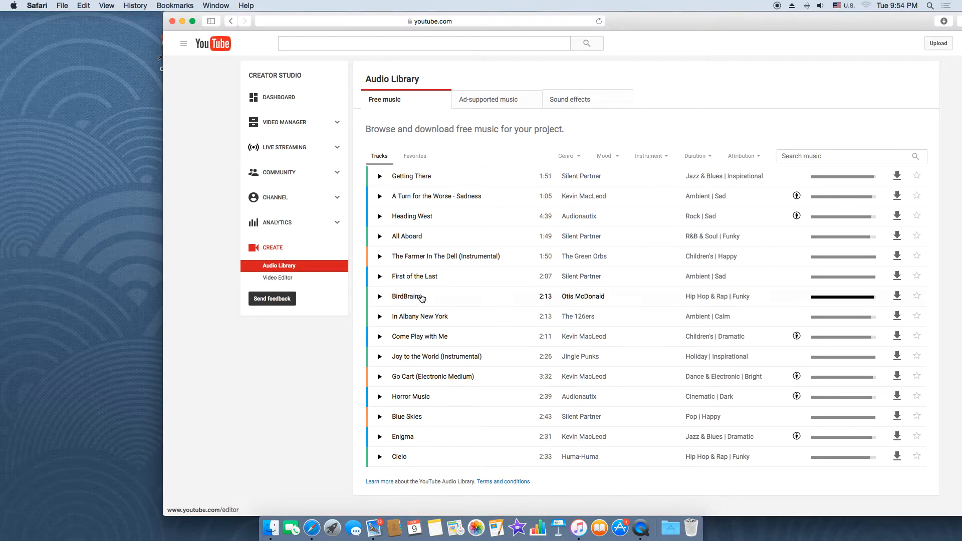
pyautogui.moveTo(466, 307)
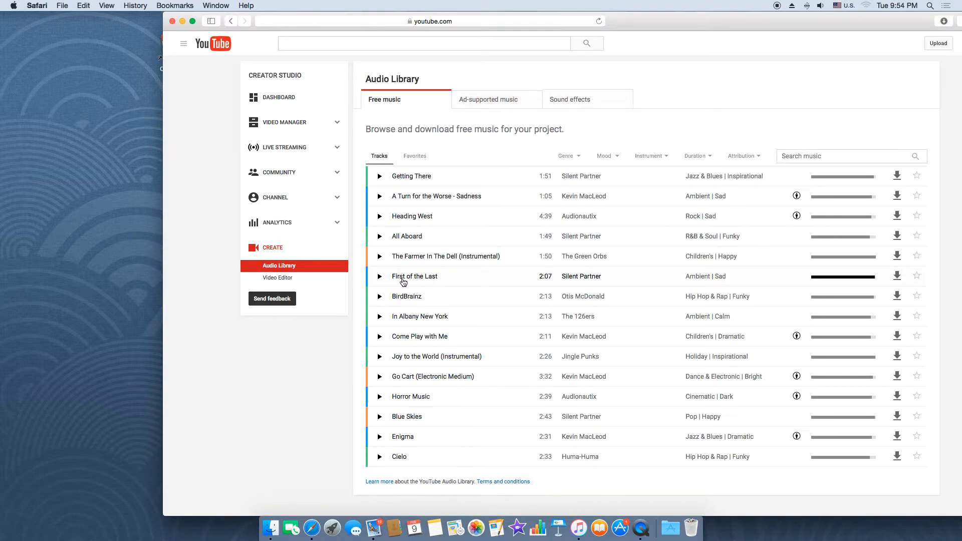
pyautogui.moveTo(453, 276)
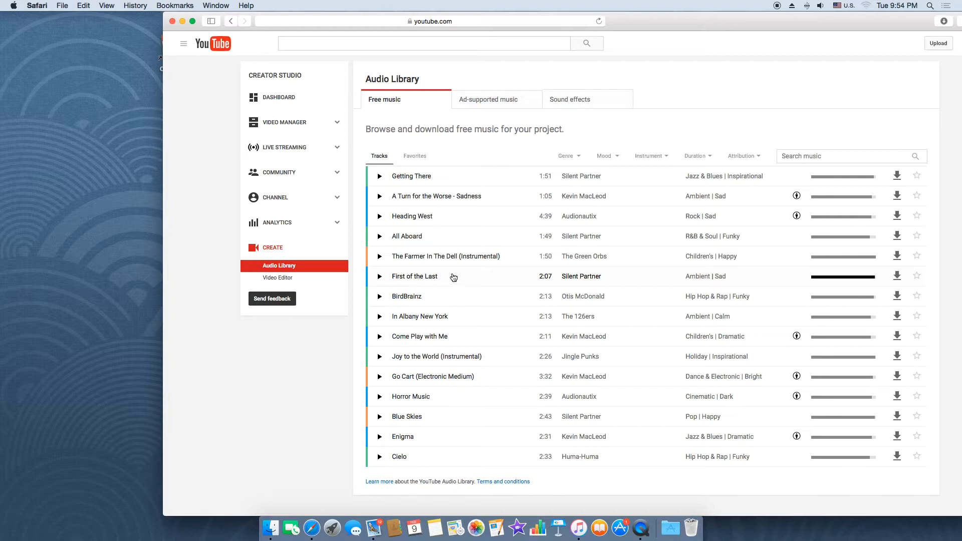
pyautogui.moveTo(430, 281)
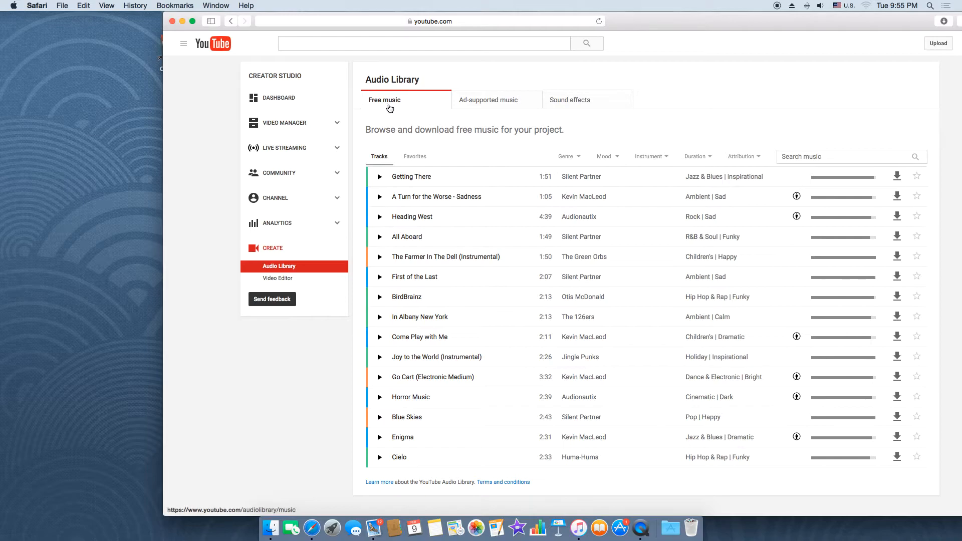
pyautogui.moveTo(385, 105)
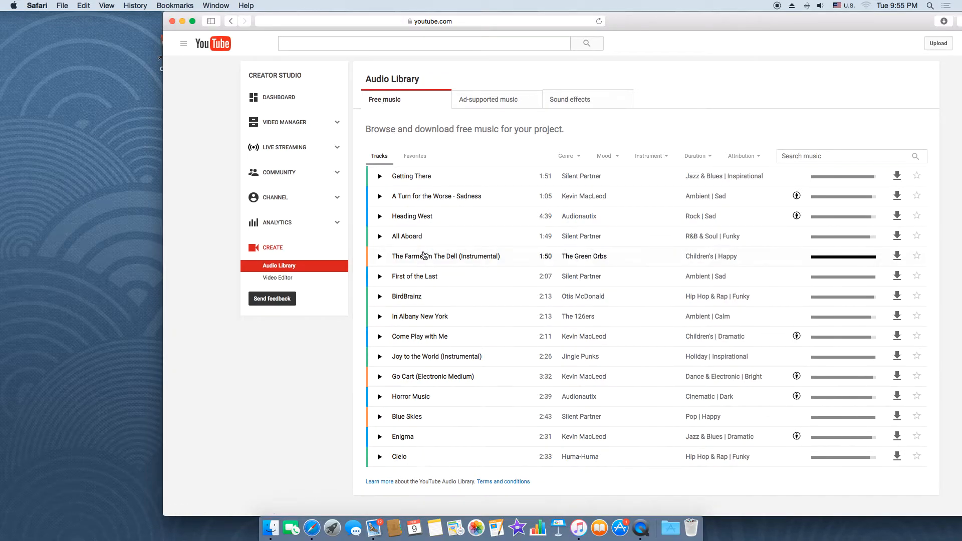
pyautogui.click(422, 414)
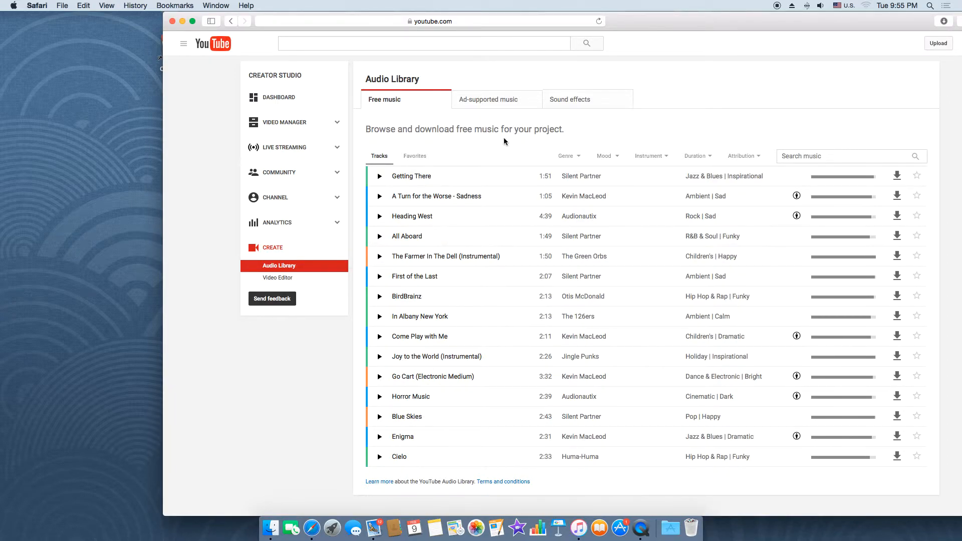
pyautogui.moveTo(495, 105)
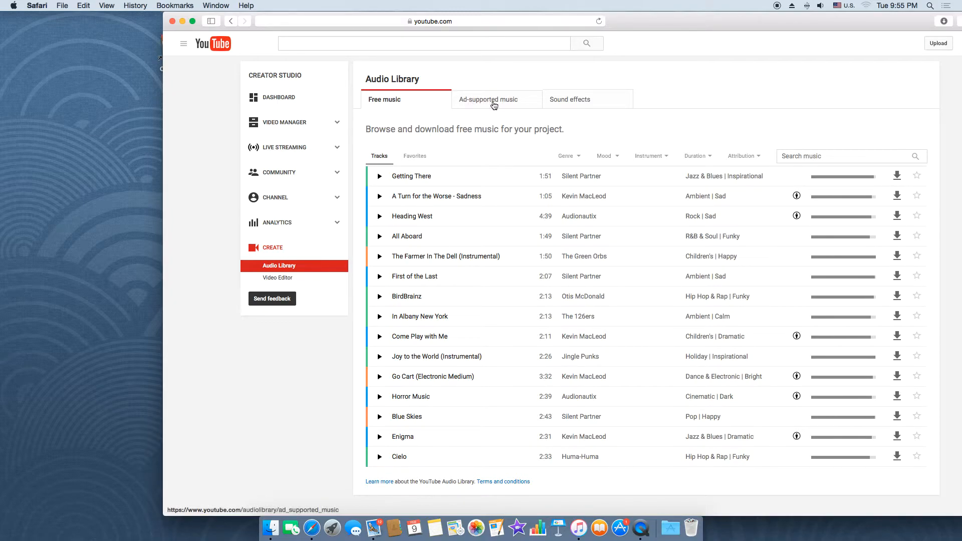
pyautogui.moveTo(502, 106)
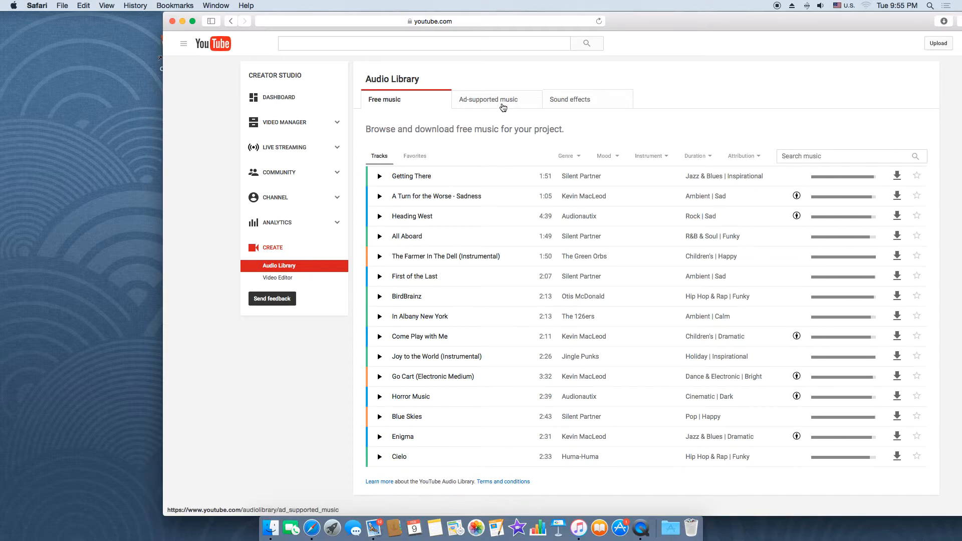
pyautogui.click(488, 99)
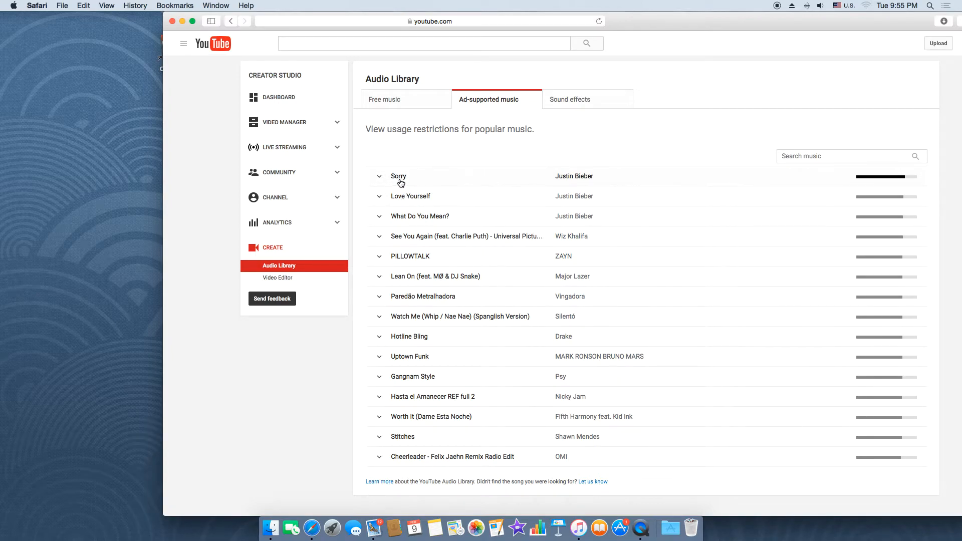
pyautogui.click(379, 176)
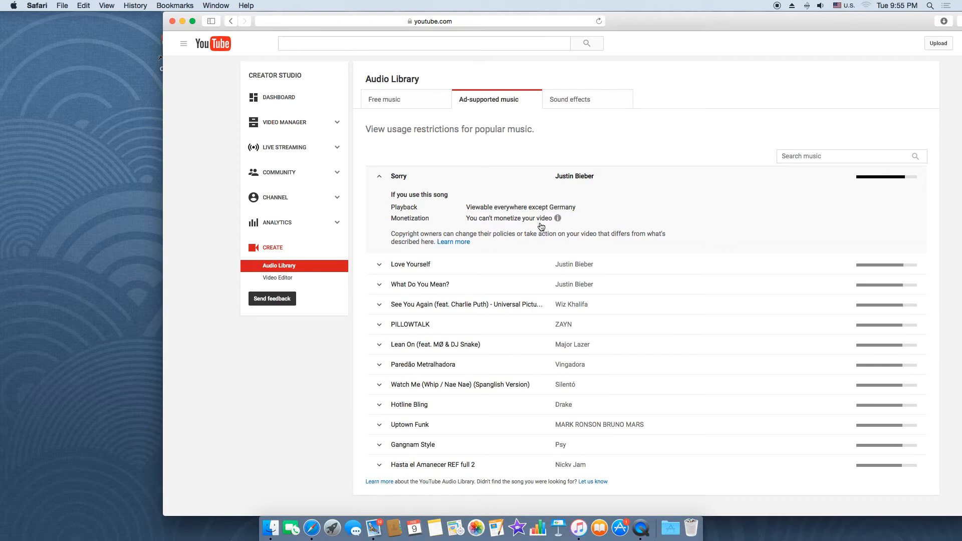
pyautogui.moveTo(404, 112)
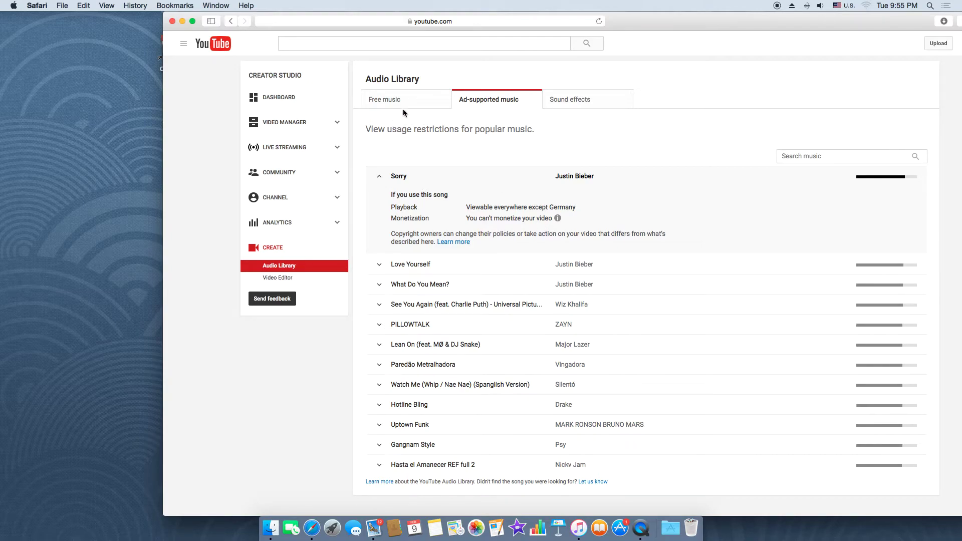
pyautogui.click(384, 99)
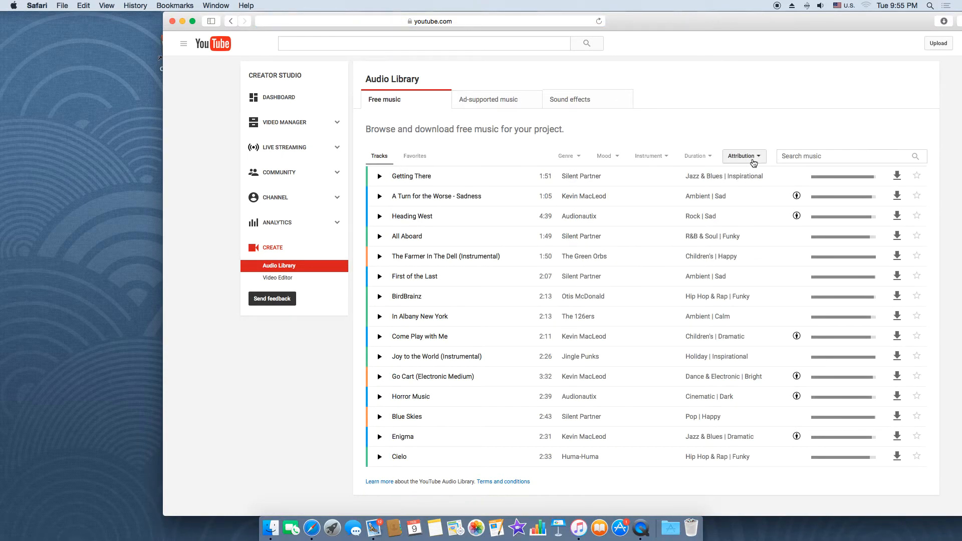
# Check the attribution filter and expand license details for 'A Turn for the Worse - Sadness'.
pyautogui.click(744, 156)
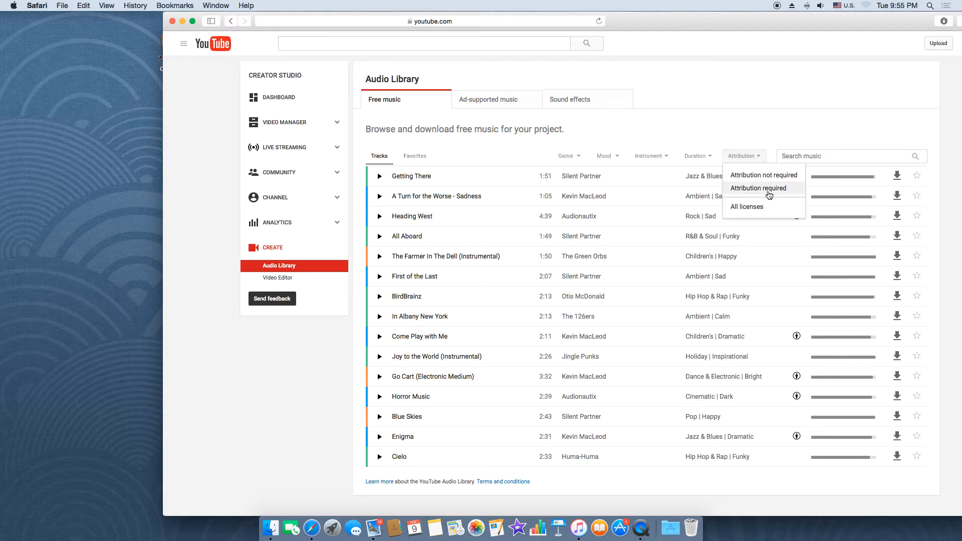
pyautogui.moveTo(763, 177)
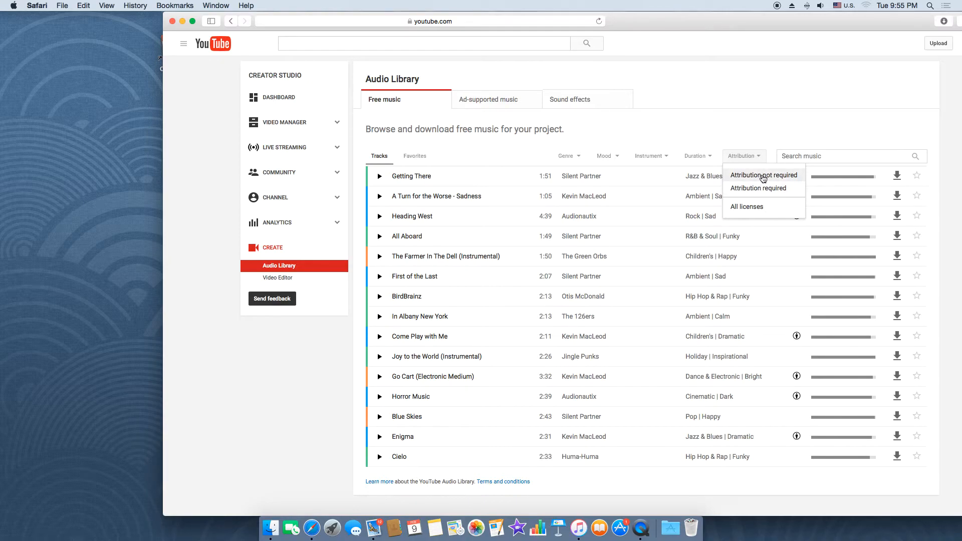
pyautogui.moveTo(757, 194)
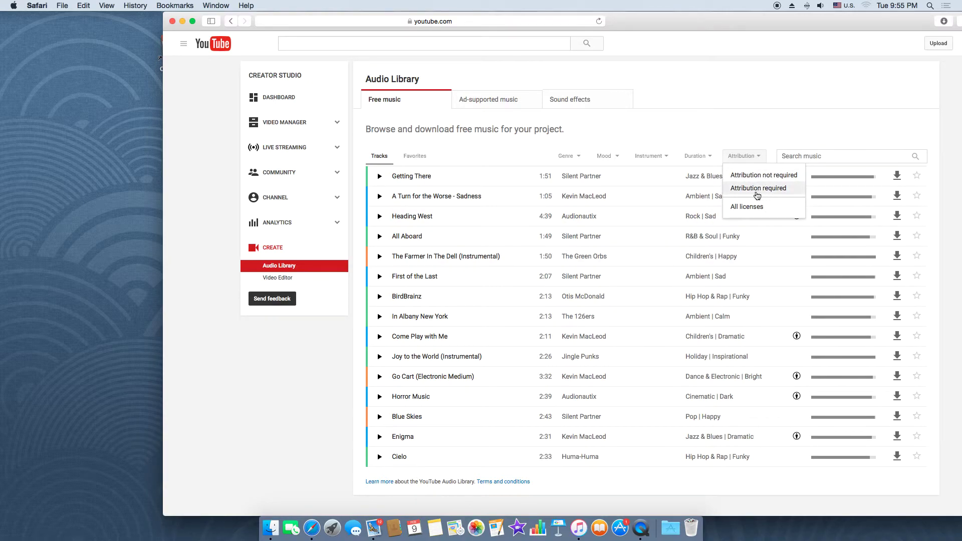
pyautogui.click(436, 196)
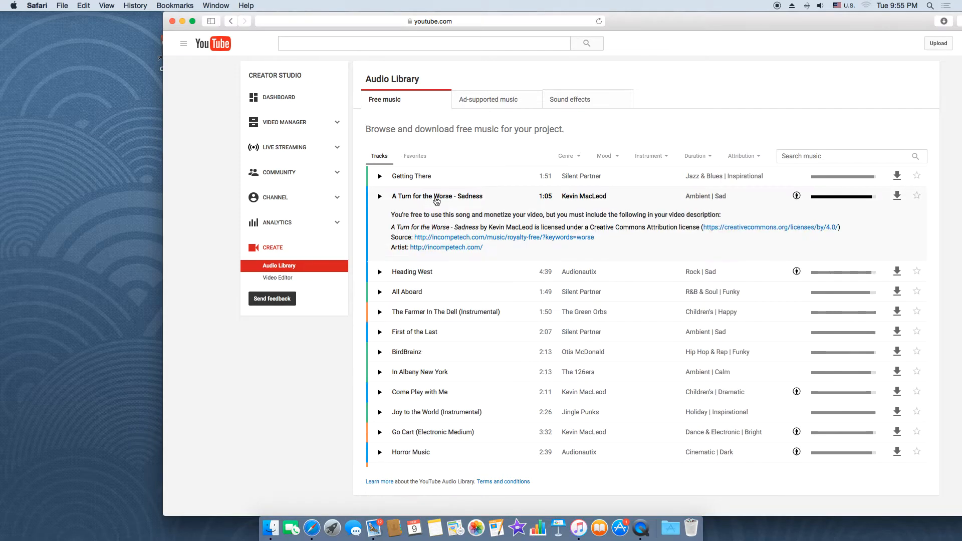
pyautogui.moveTo(405, 247)
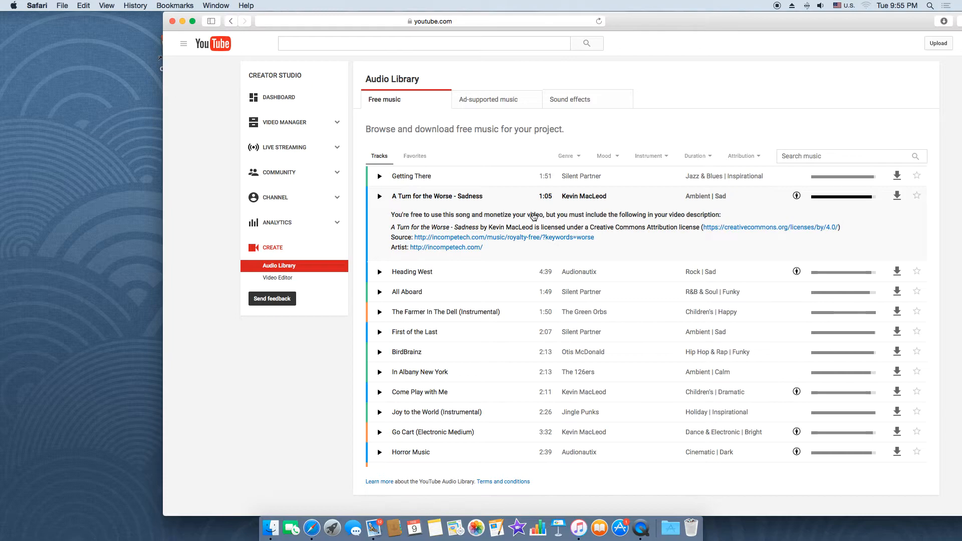
pyautogui.moveTo(481, 253)
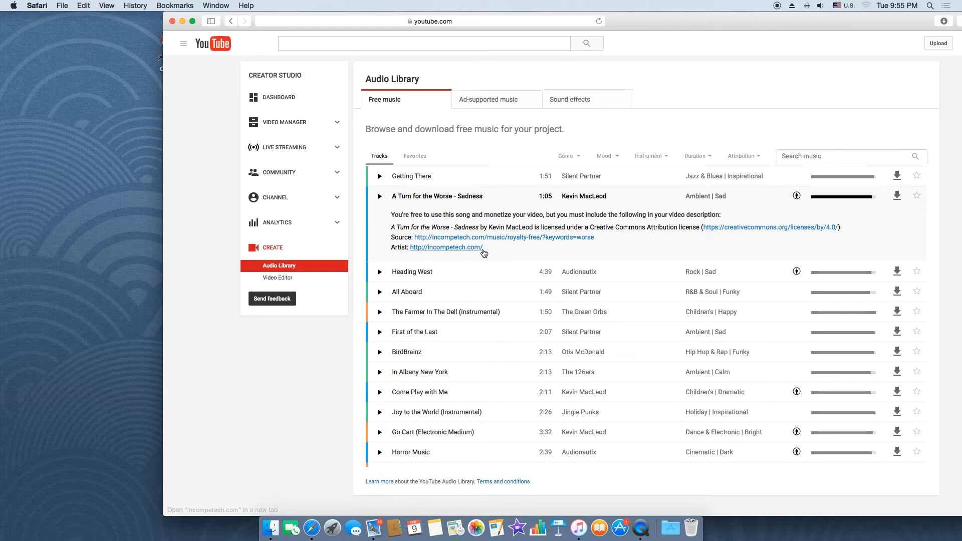
pyautogui.moveTo(390, 238)
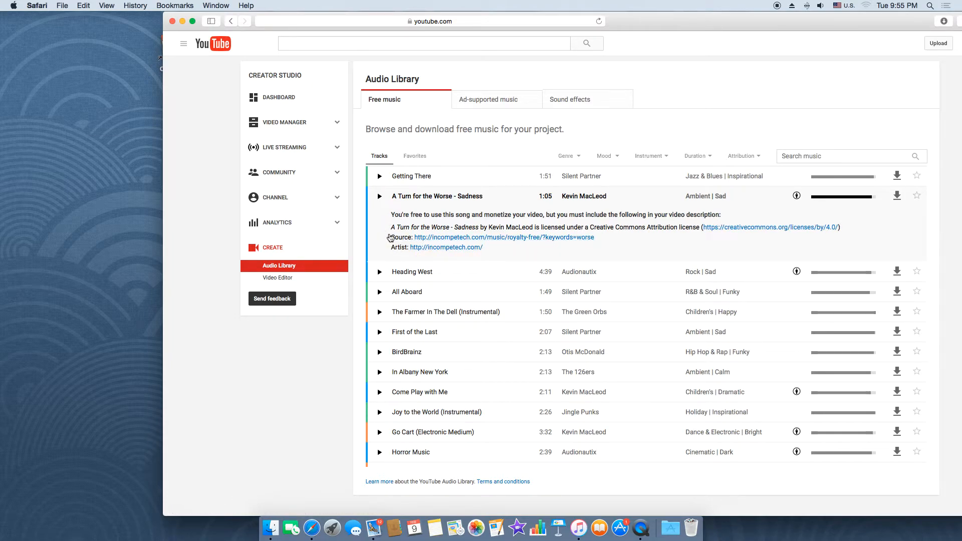
pyautogui.moveTo(444, 223)
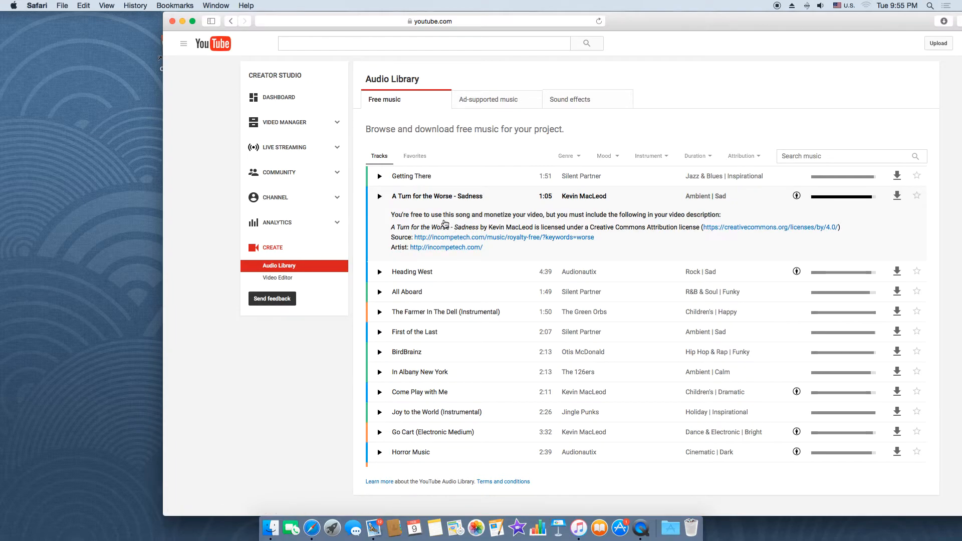
pyautogui.moveTo(618, 224)
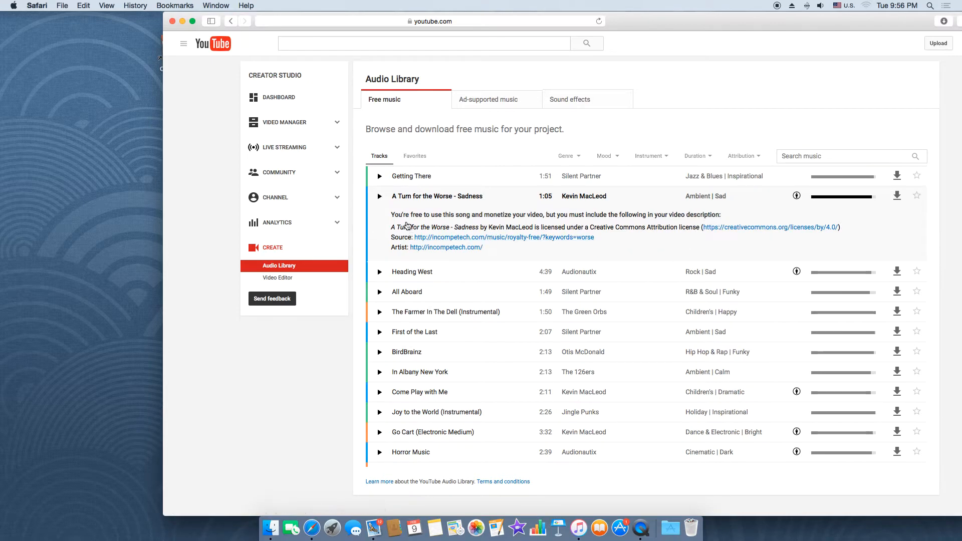
pyautogui.moveTo(466, 265)
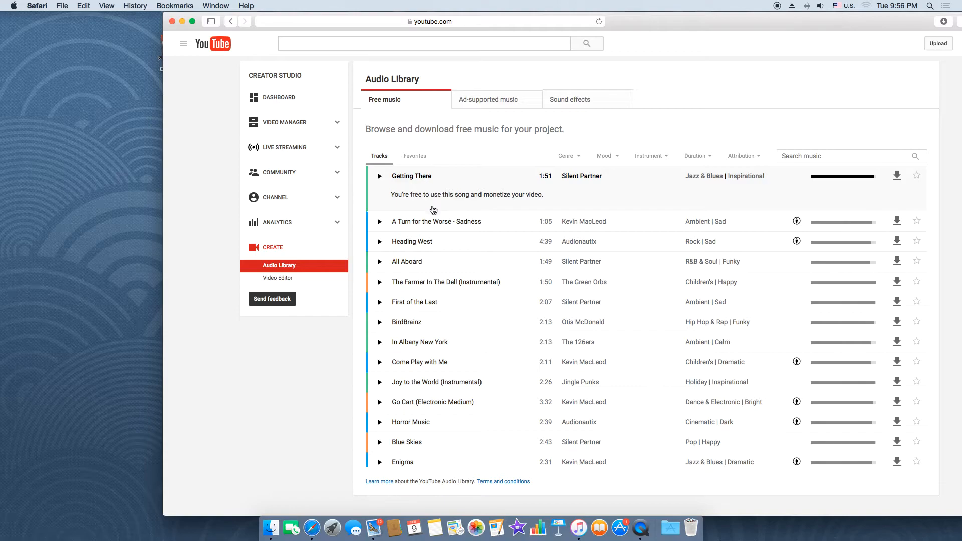
pyautogui.moveTo(427, 204)
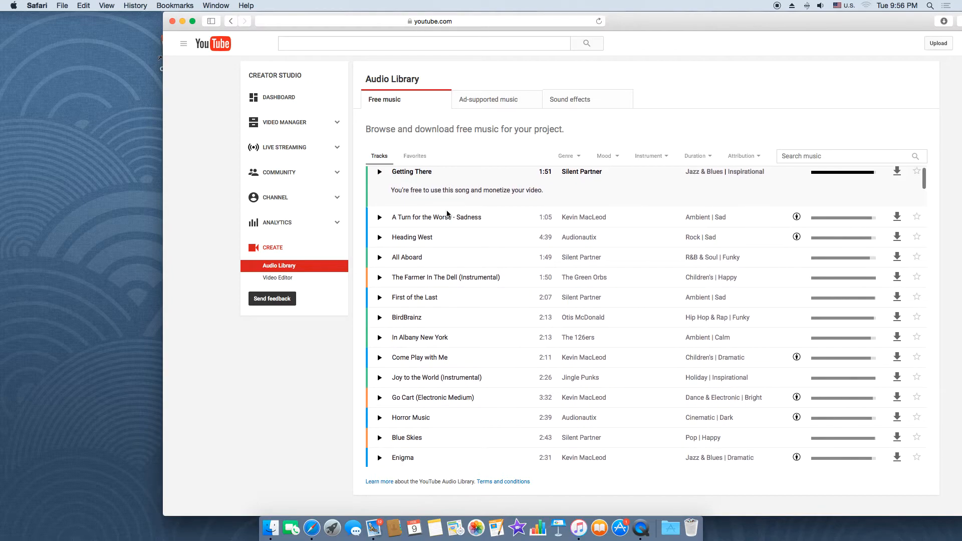
# Filter the free music list to 'Attribution not required' tracks.
pyautogui.click(743, 155)
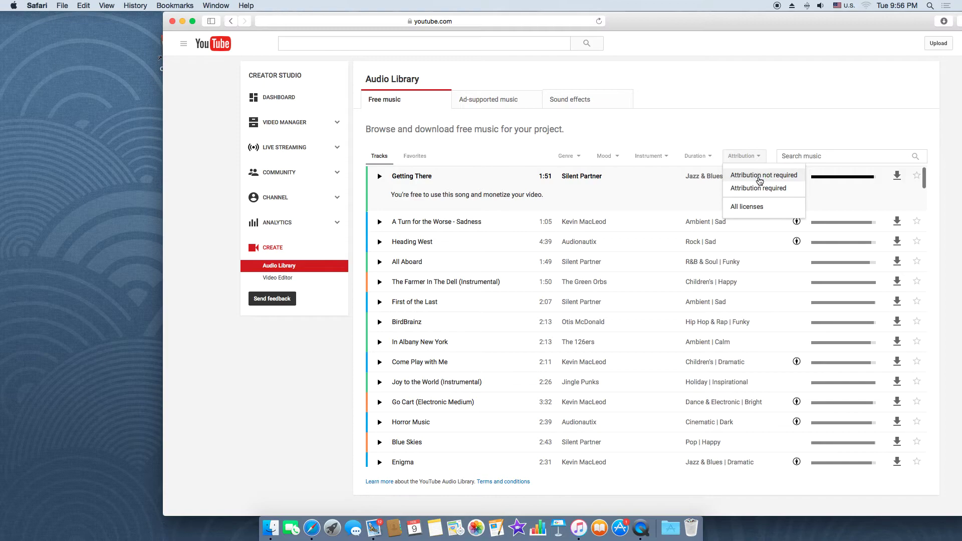
pyautogui.click(764, 175)
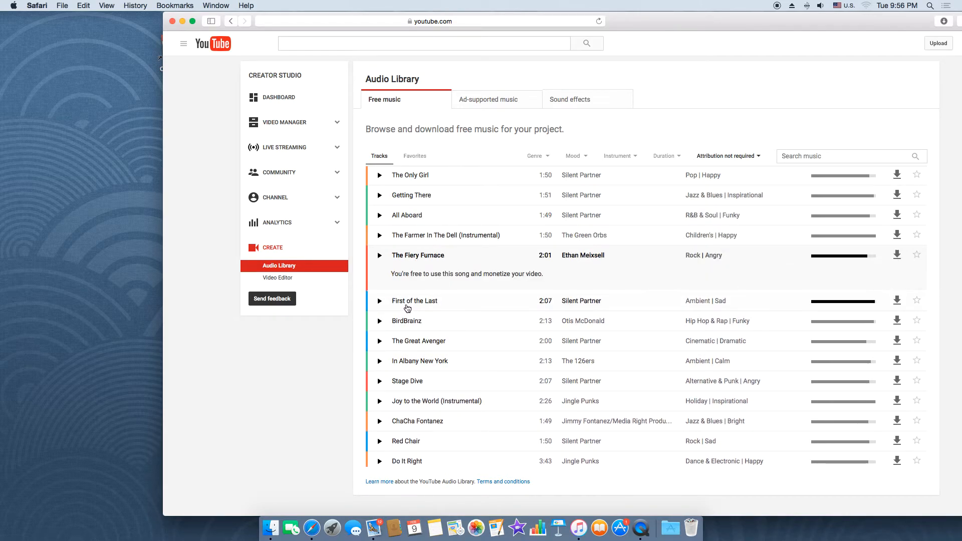
pyautogui.moveTo(410, 311)
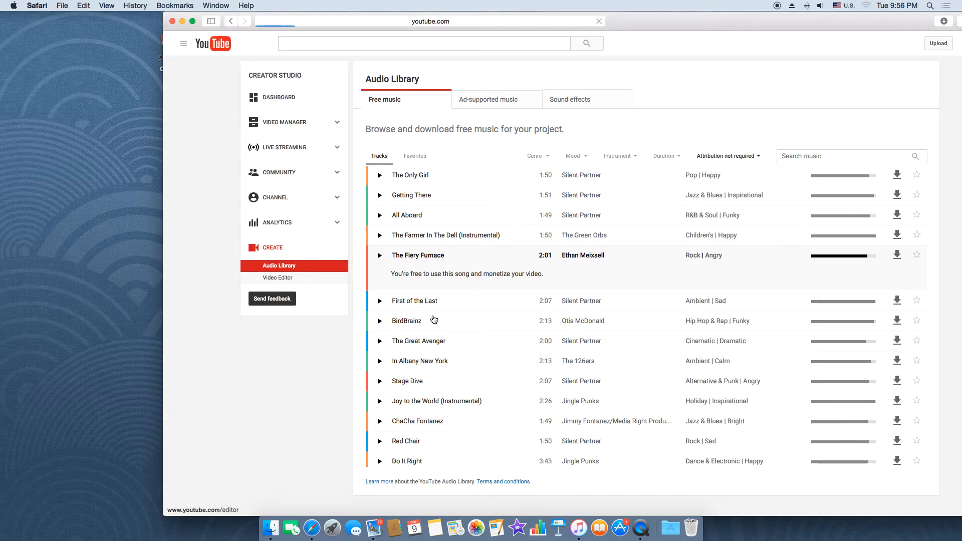
# Edit the Mac mini screen capture video from Video Manager's Videos list.
pyautogui.click(278, 277)
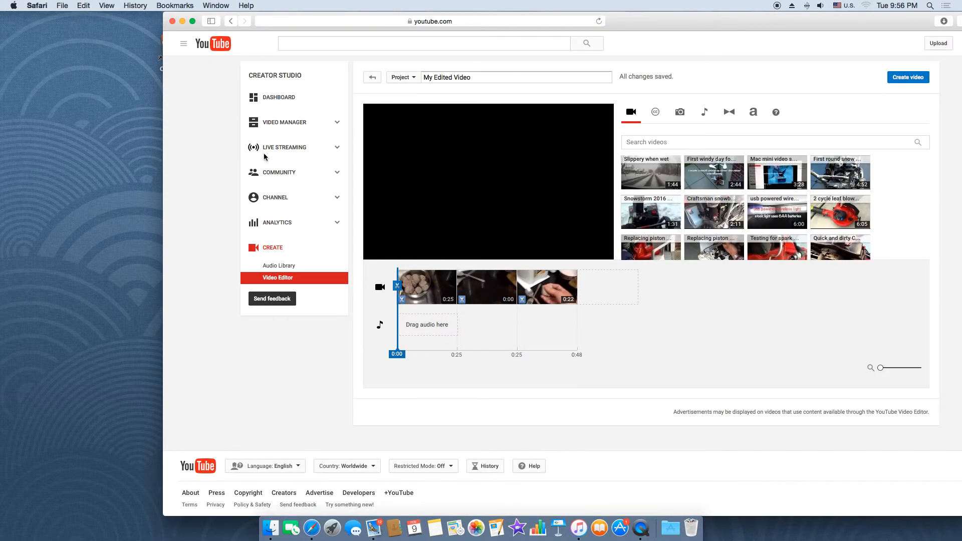
pyautogui.click(487, 181)
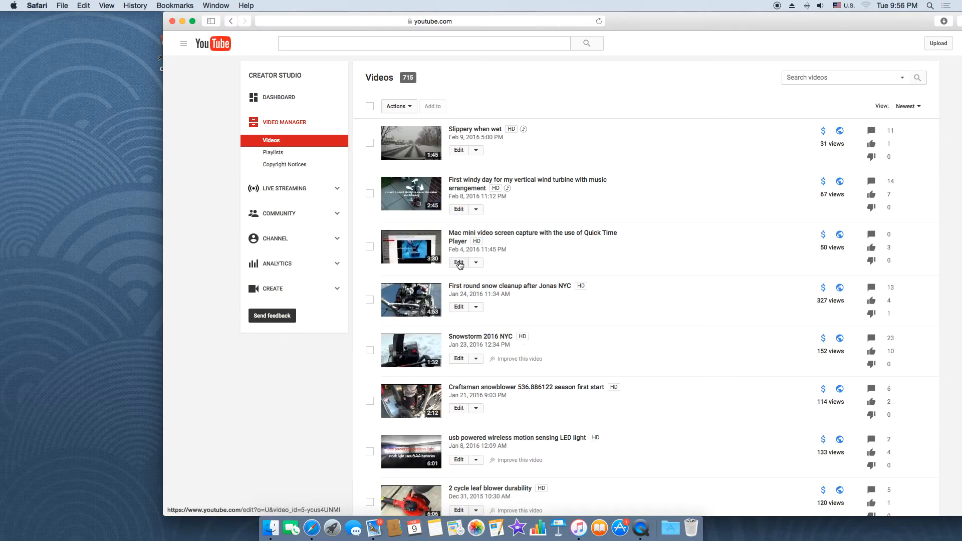
pyautogui.click(459, 262)
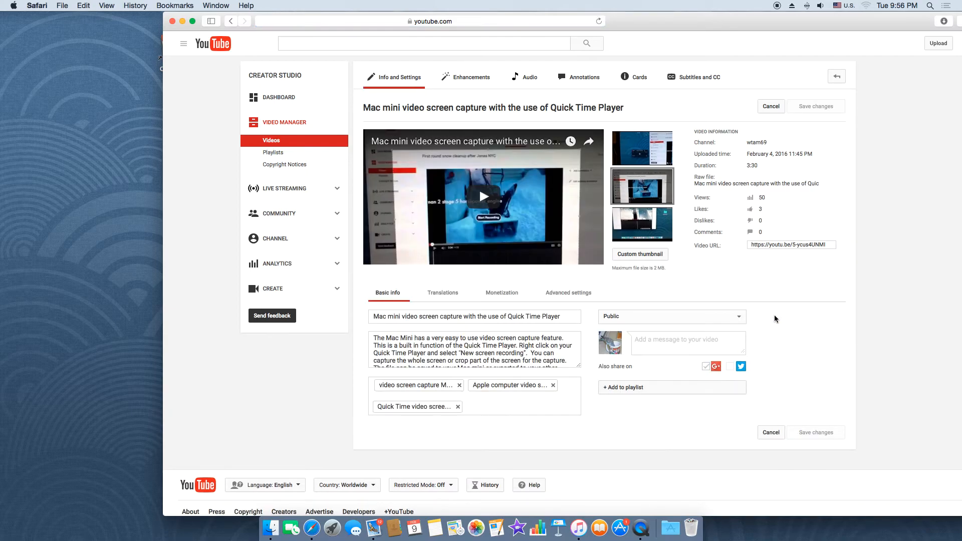
pyautogui.moveTo(535, 83)
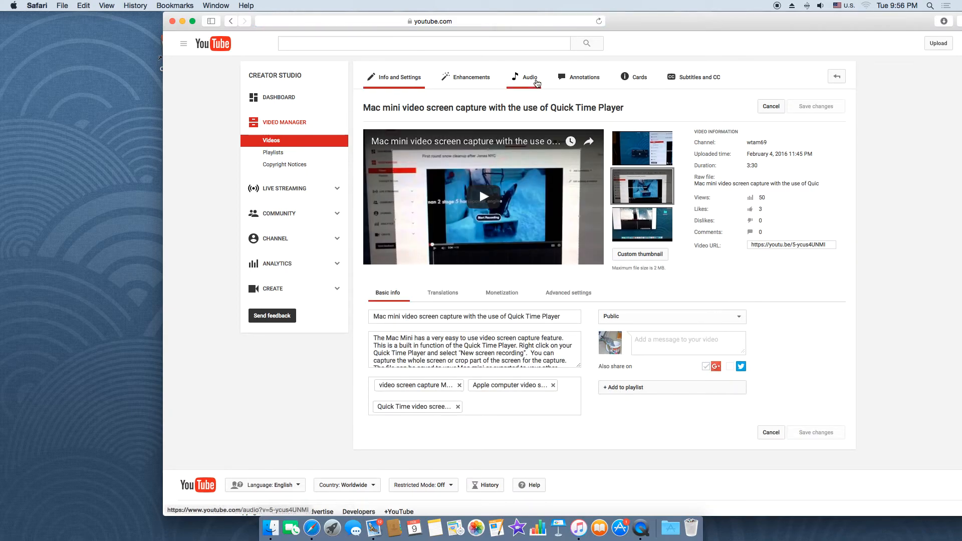
# Search all audio tracks for 'first of the last' in the Mac mini video's Audio tab.
pyautogui.click(530, 77)
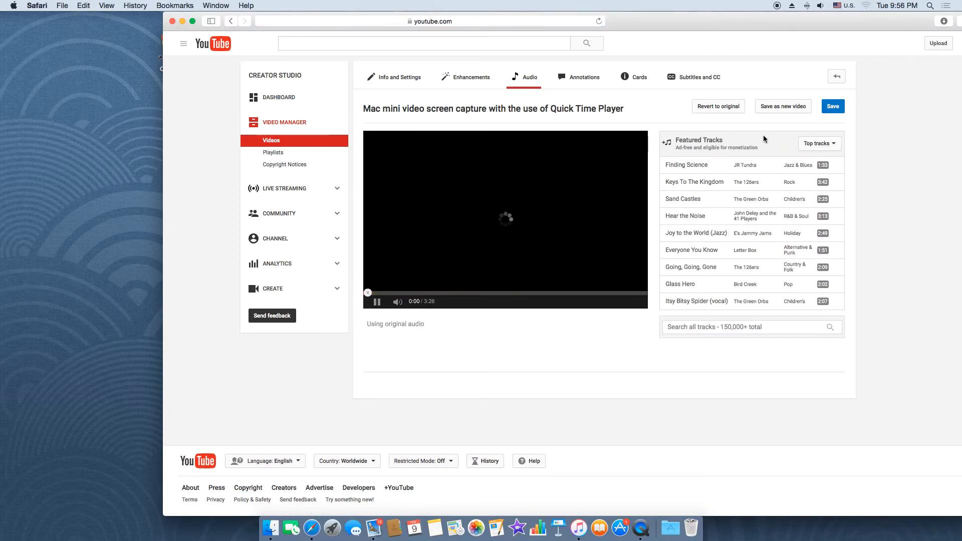
pyautogui.click(751, 326)
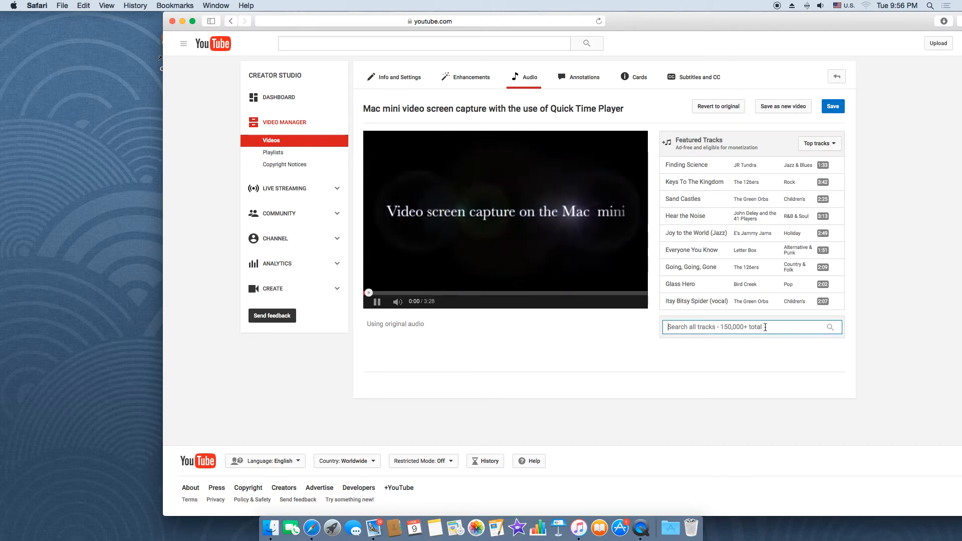
pyautogui.write('f')
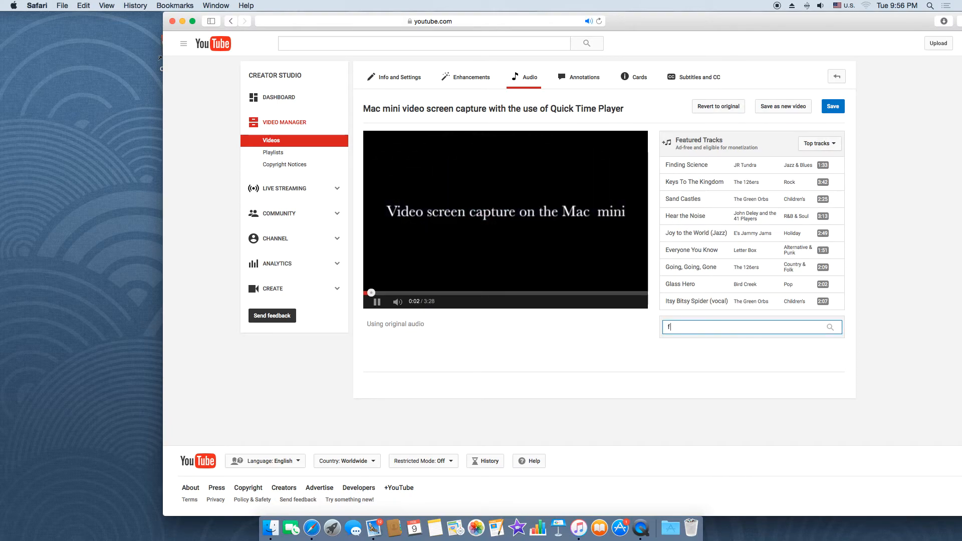
pyautogui.write('irst of the last')
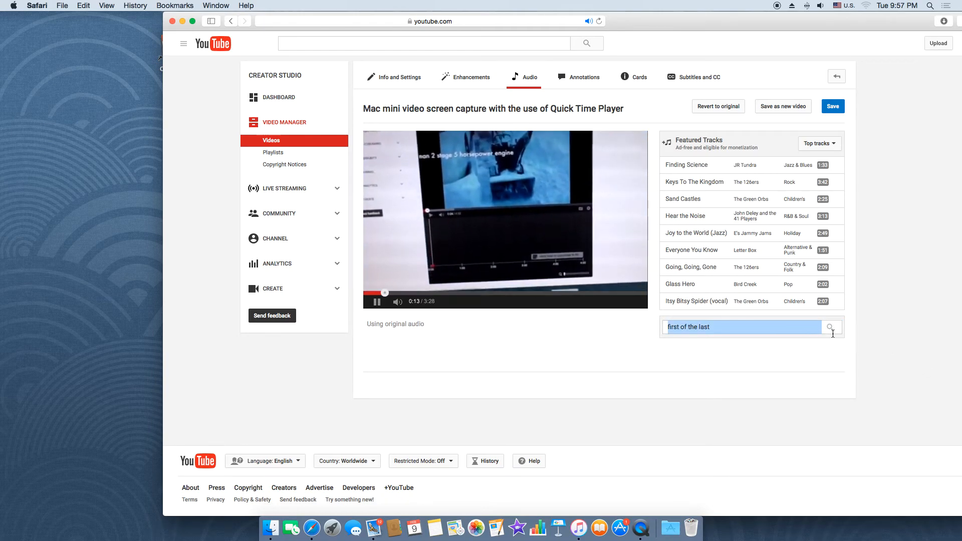
pyautogui.click(830, 327)
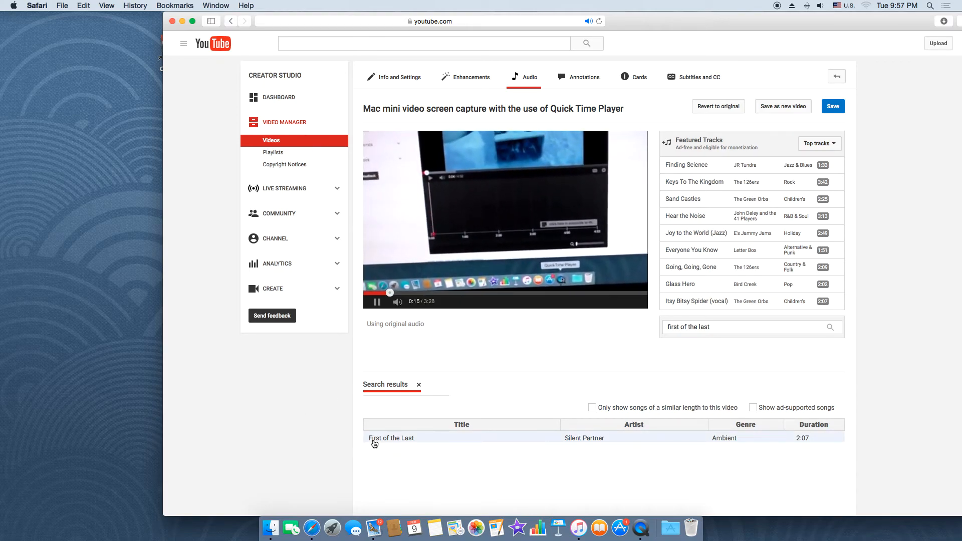
# Add Silent Partner's First of the Last, preview it, and set the mix to Favor Music.
pyautogui.click(391, 438)
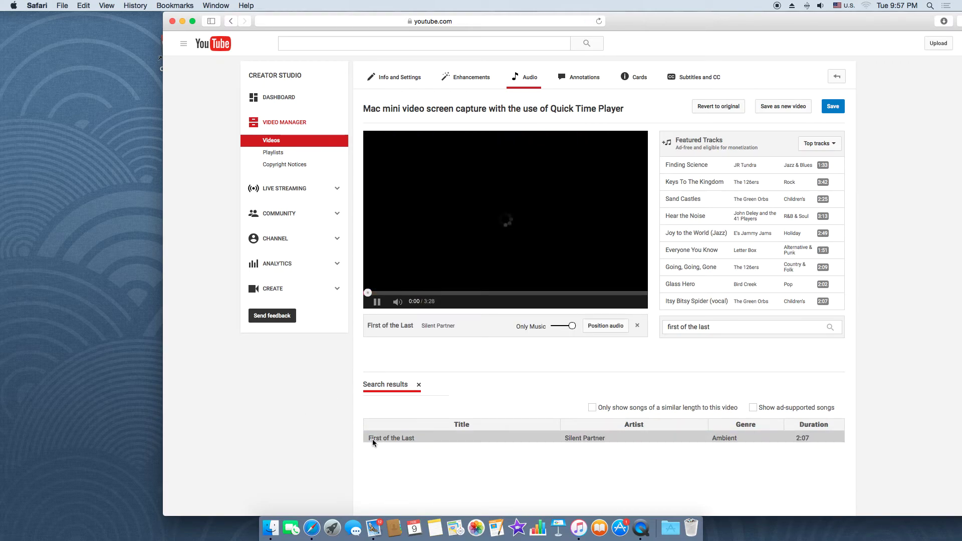
pyautogui.click(377, 302)
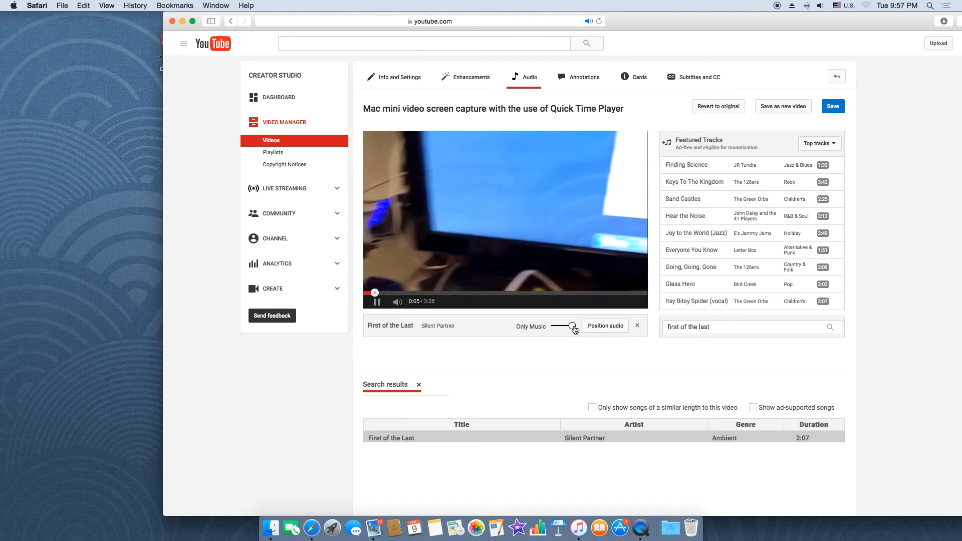
pyautogui.moveTo(572, 326); pyautogui.dragTo(563, 326)
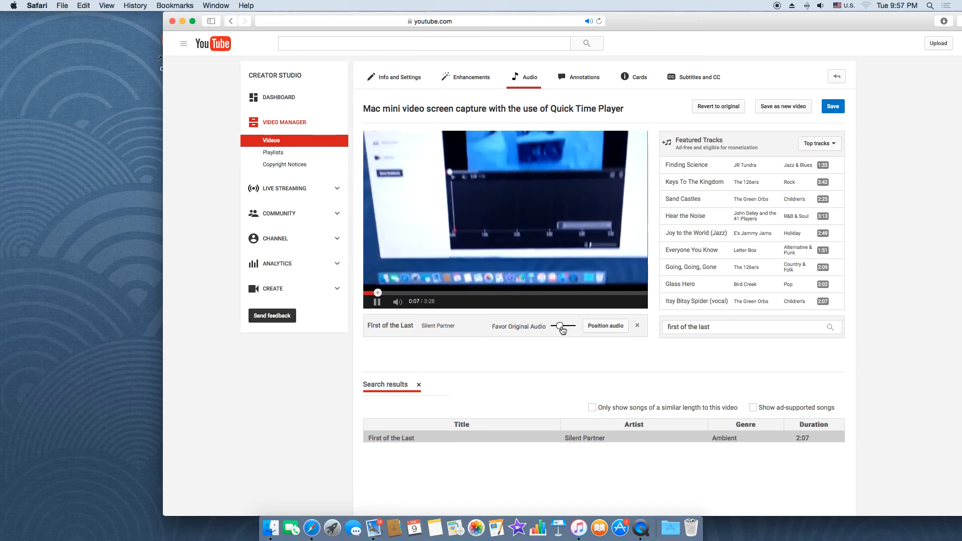
pyautogui.moveTo(560, 326); pyautogui.dragTo(563, 325)
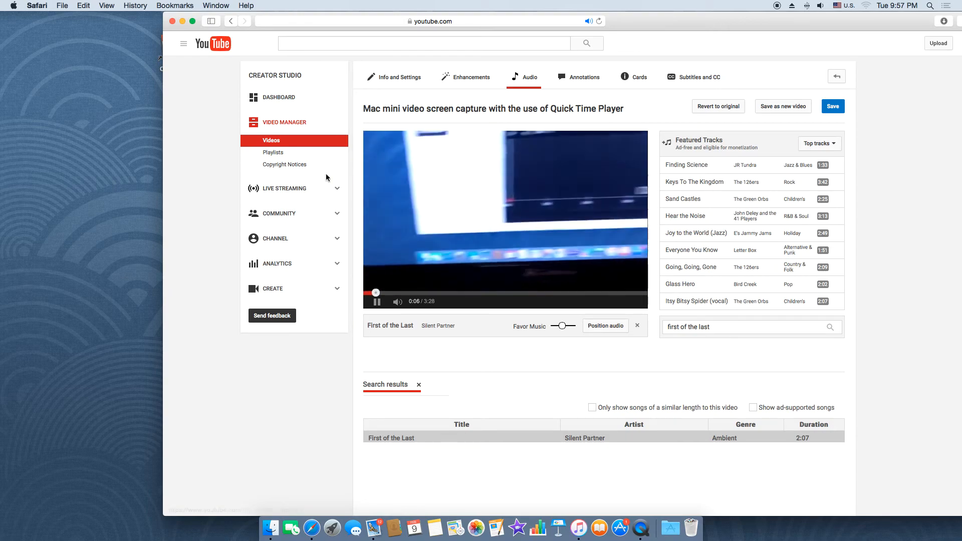
pyautogui.click(377, 301)
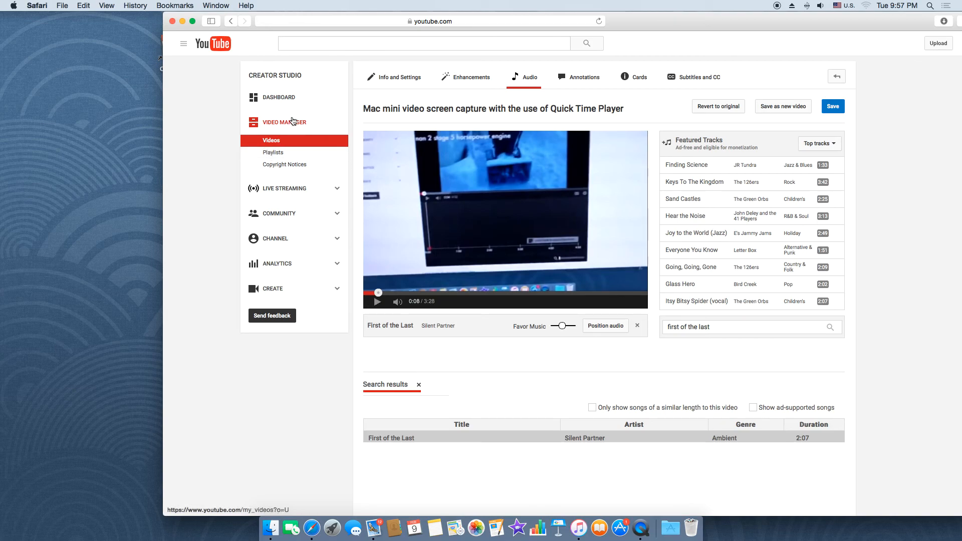
# Return to Video Manager, confirming Leave Page to discard the unsaved First of the Last edit.
pyautogui.click(284, 122)
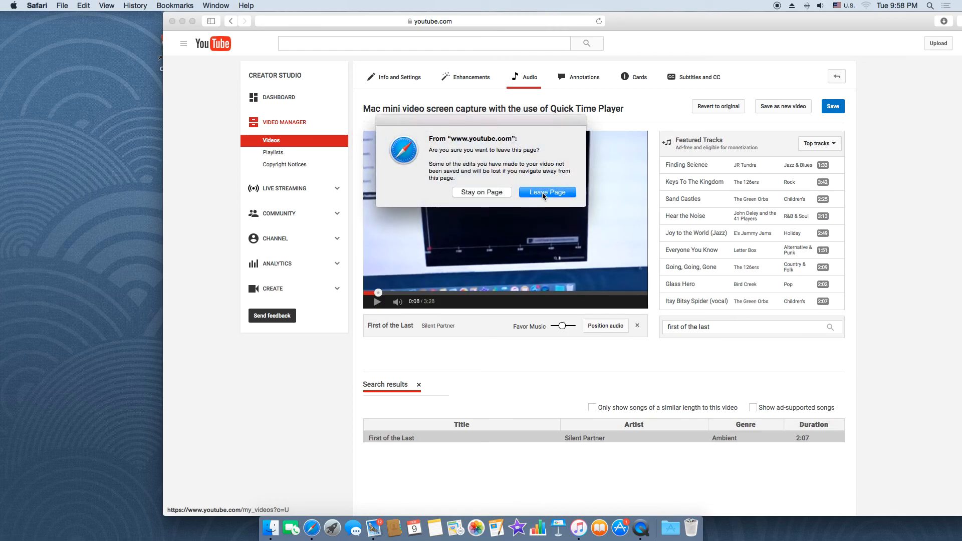
pyautogui.click(546, 192)
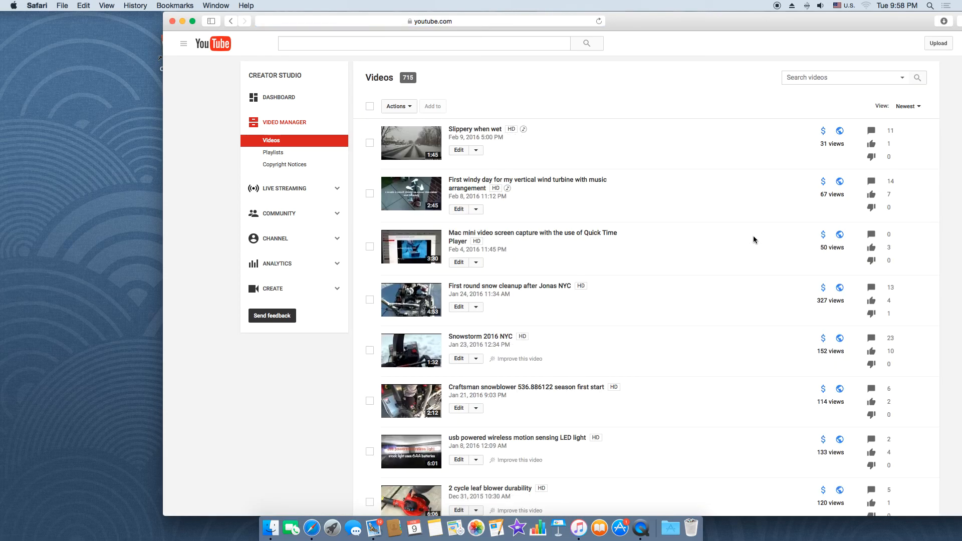
pyautogui.moveTo(520, 159)
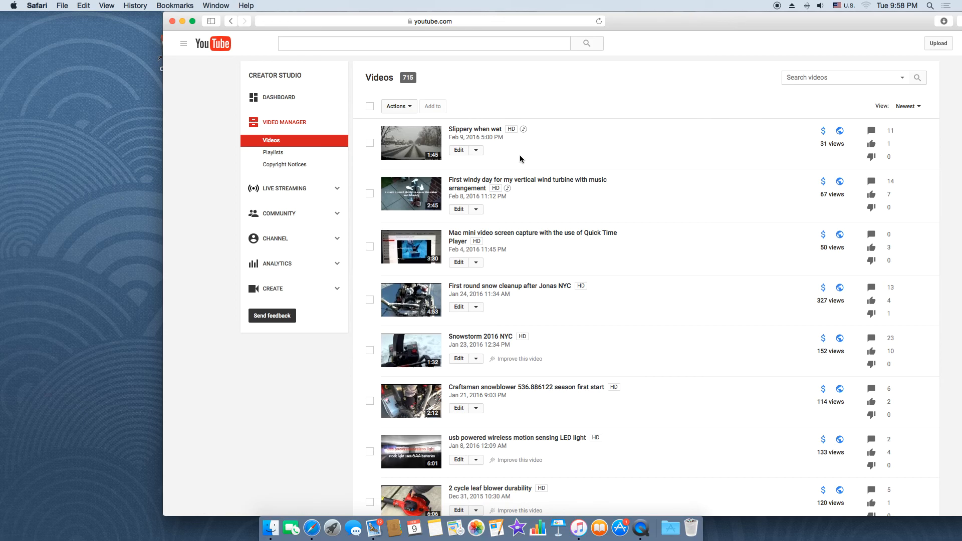
pyautogui.moveTo(526, 138)
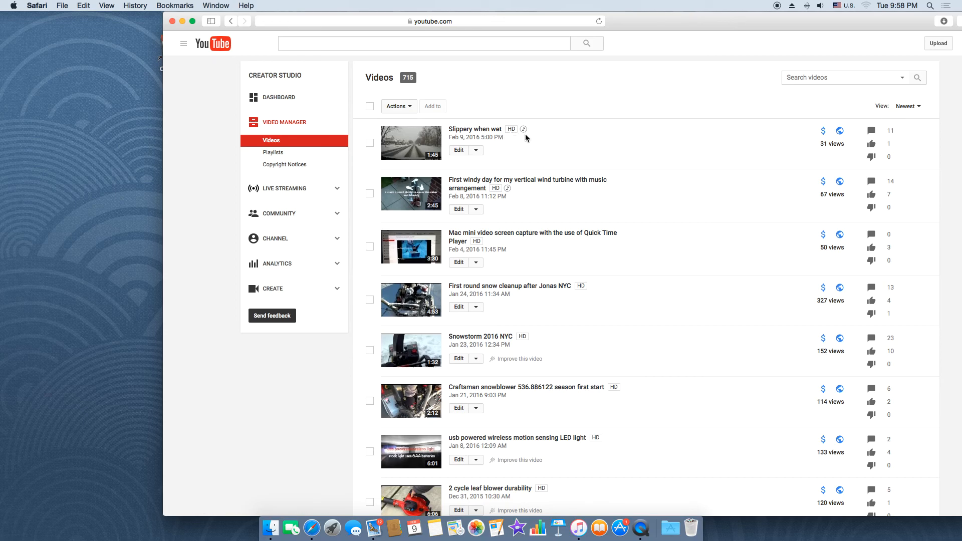